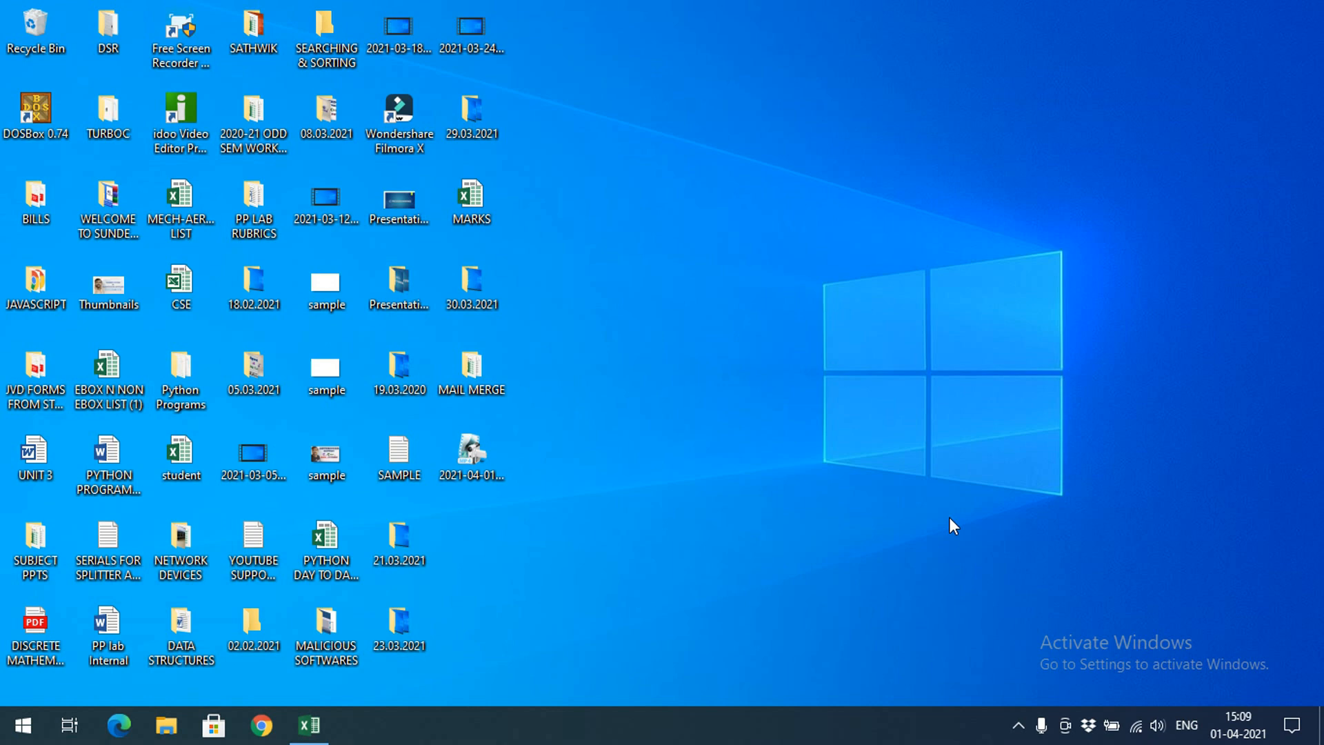
pyautogui.moveTo(945, 527)
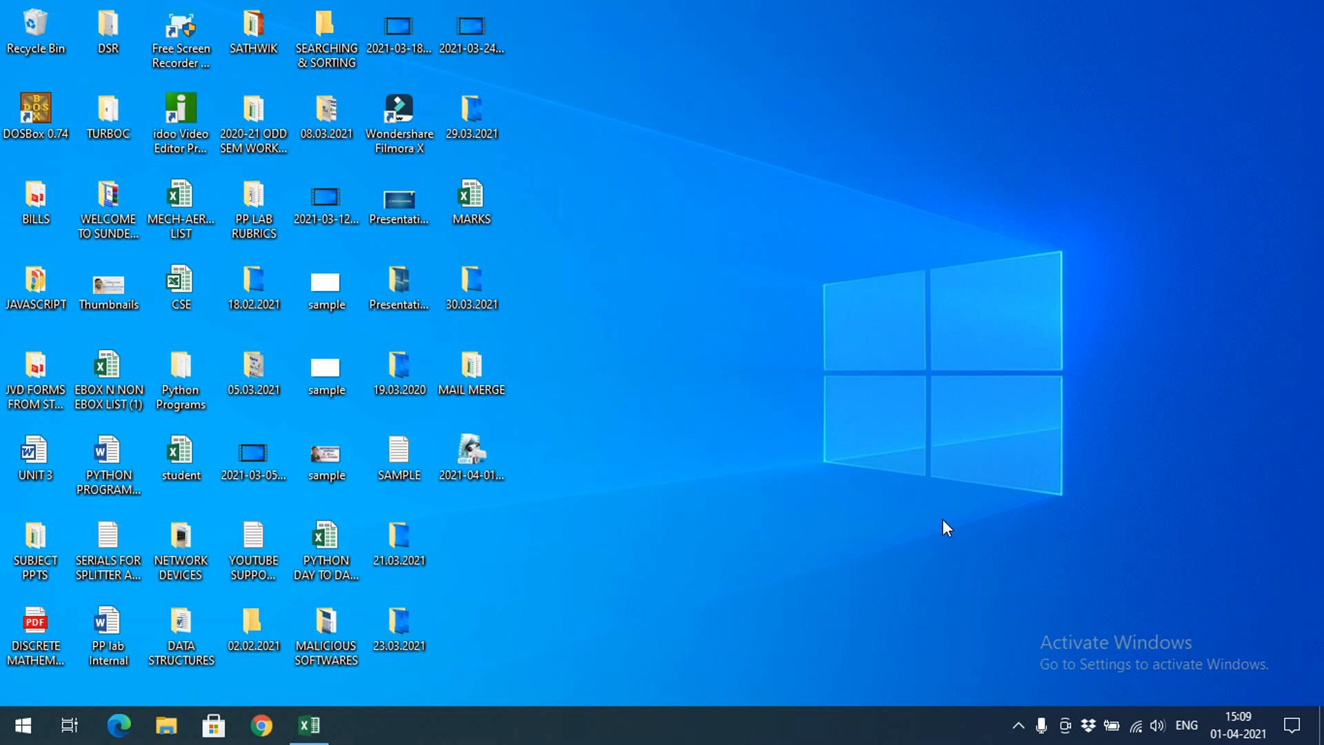
# - Start Word with a new blank document and dismiss the Office activation notice
pyautogui.click(472, 368)
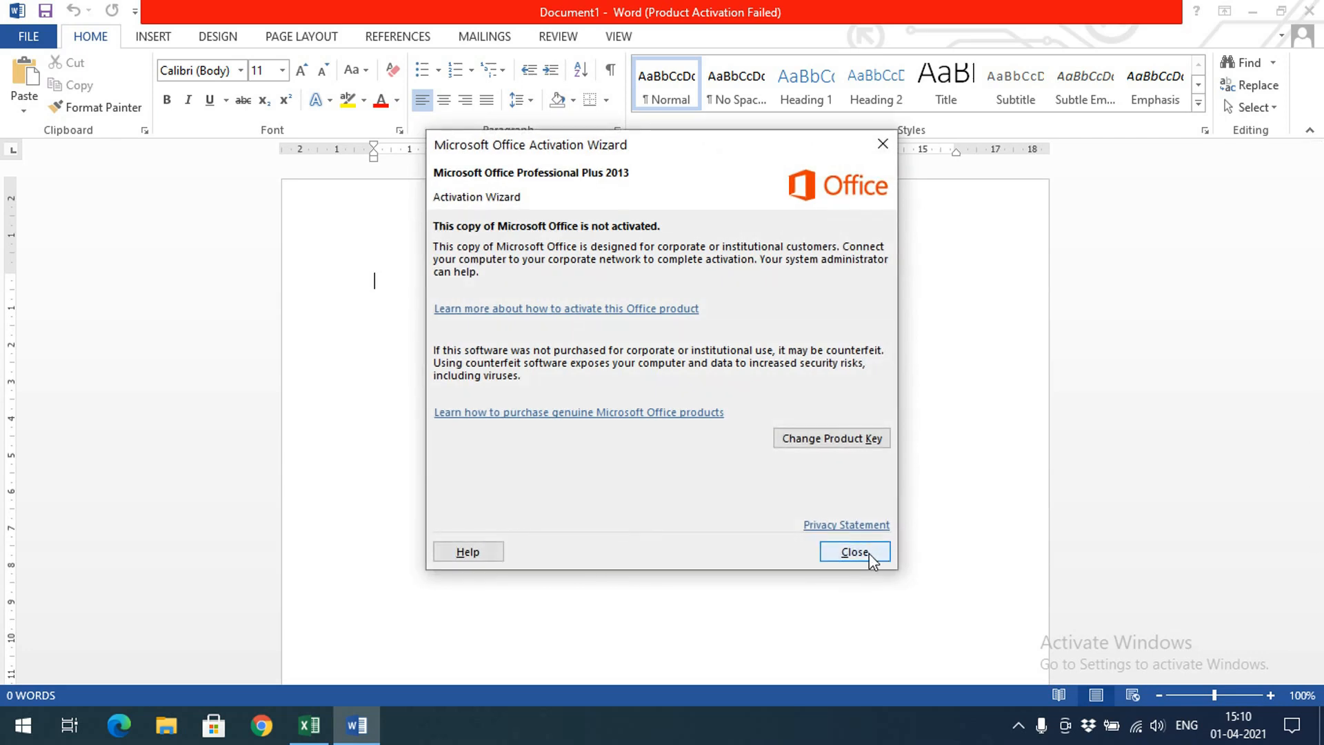
pyautogui.click(855, 552)
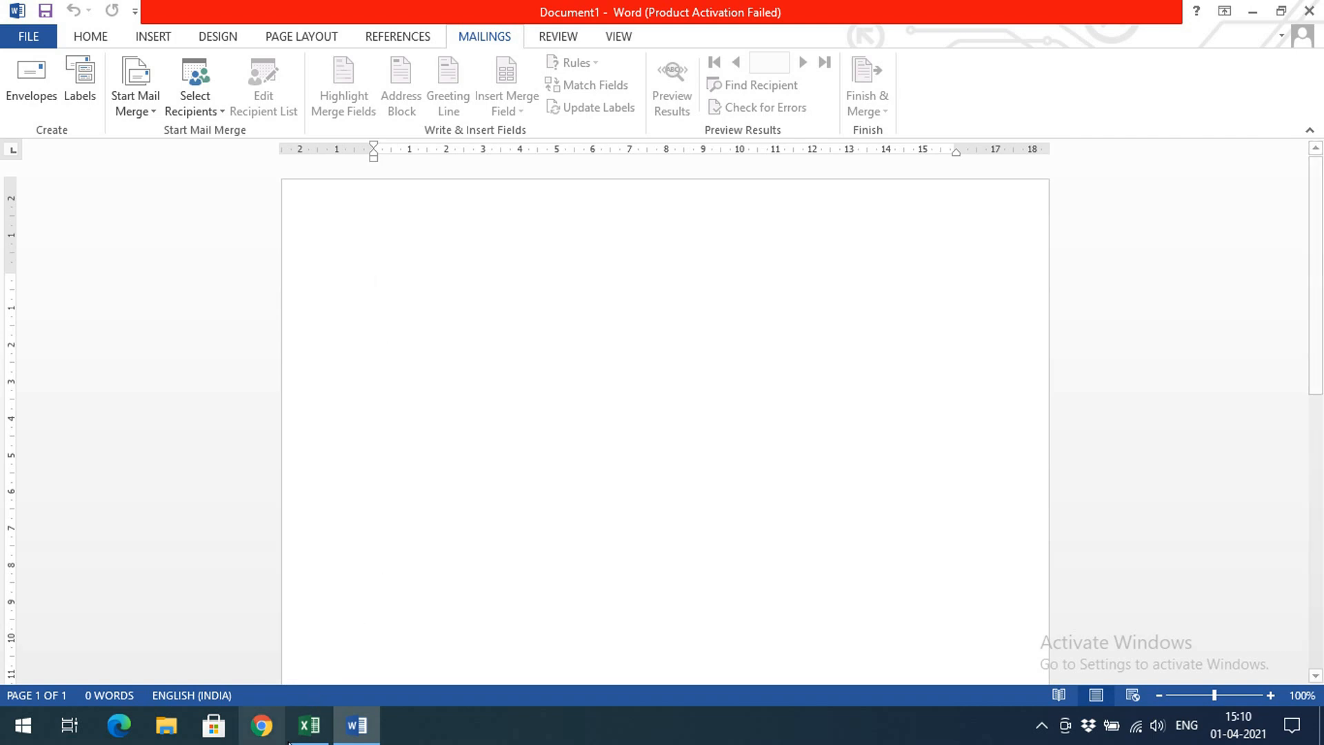
# - Review the student marks workbook's ADDRESS and neighbouring header cells, switching between Excel and Word
pyautogui.click(309, 726)
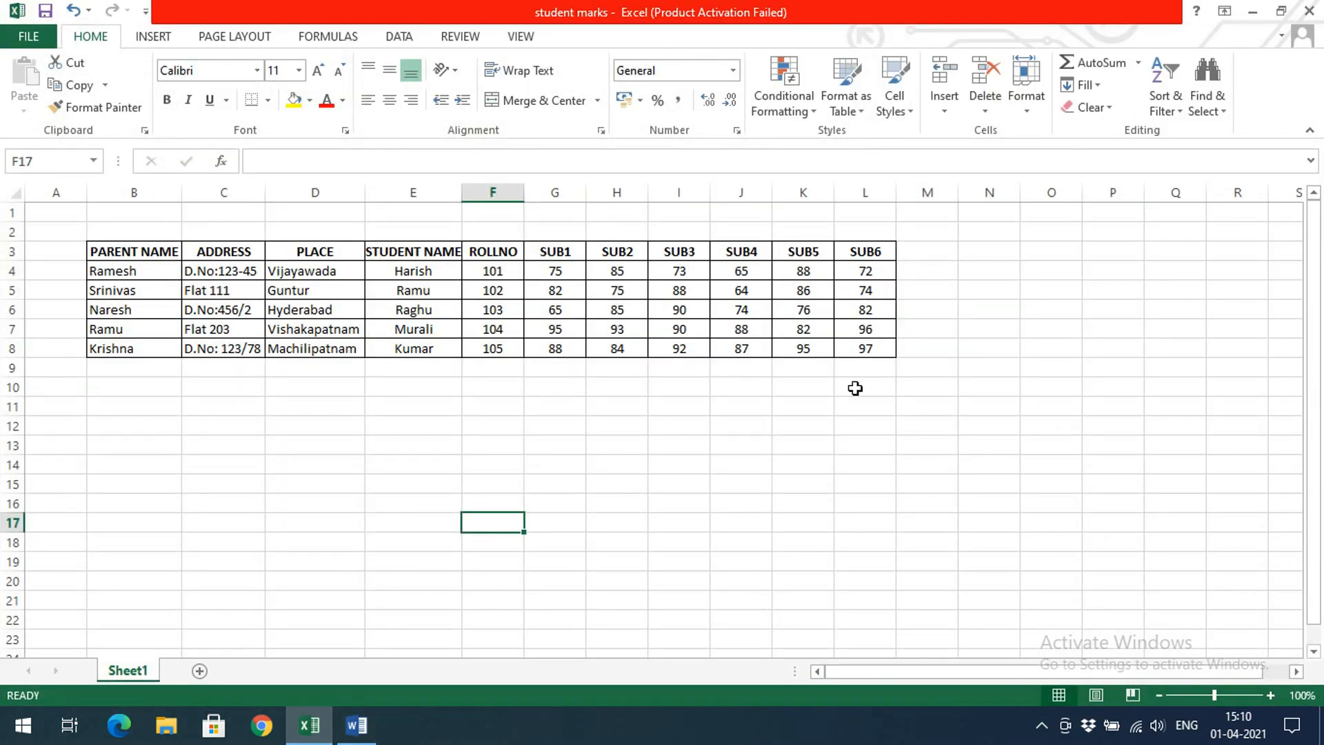
pyautogui.click(356, 726)
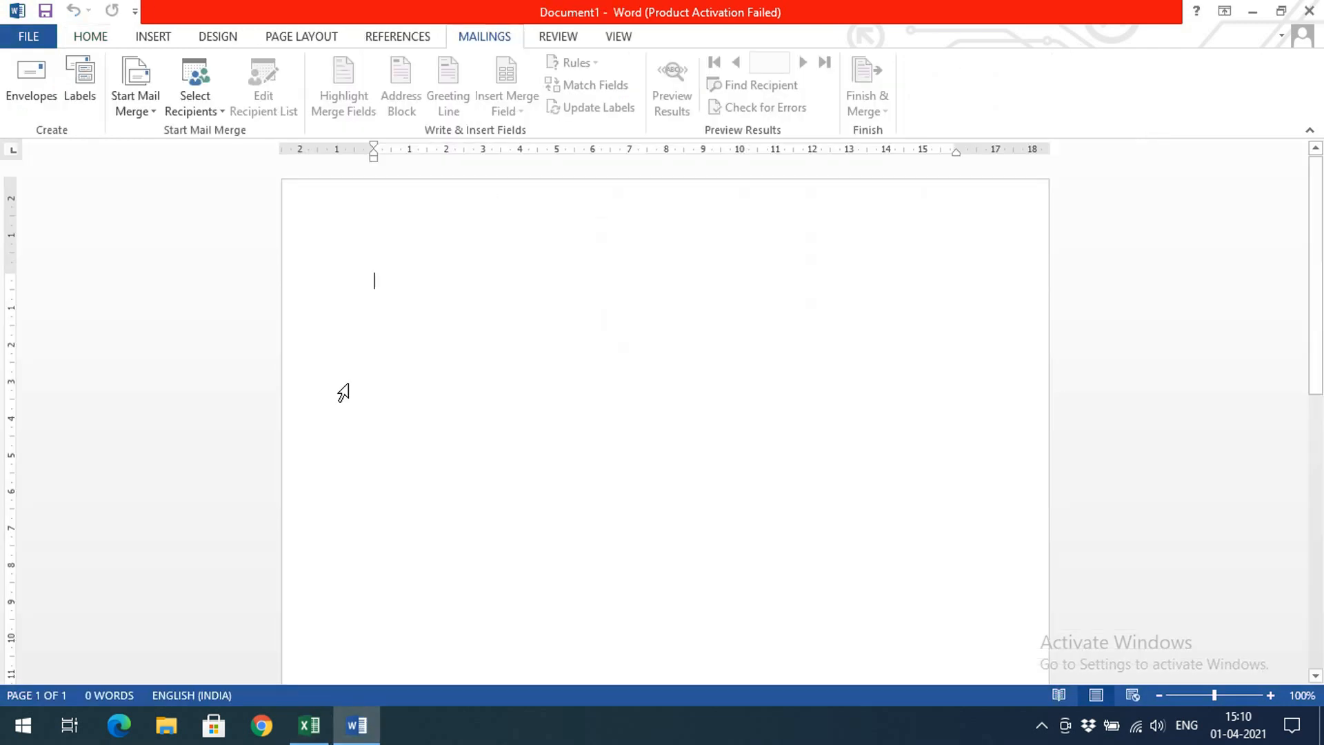
pyautogui.moveTo(355, 725)
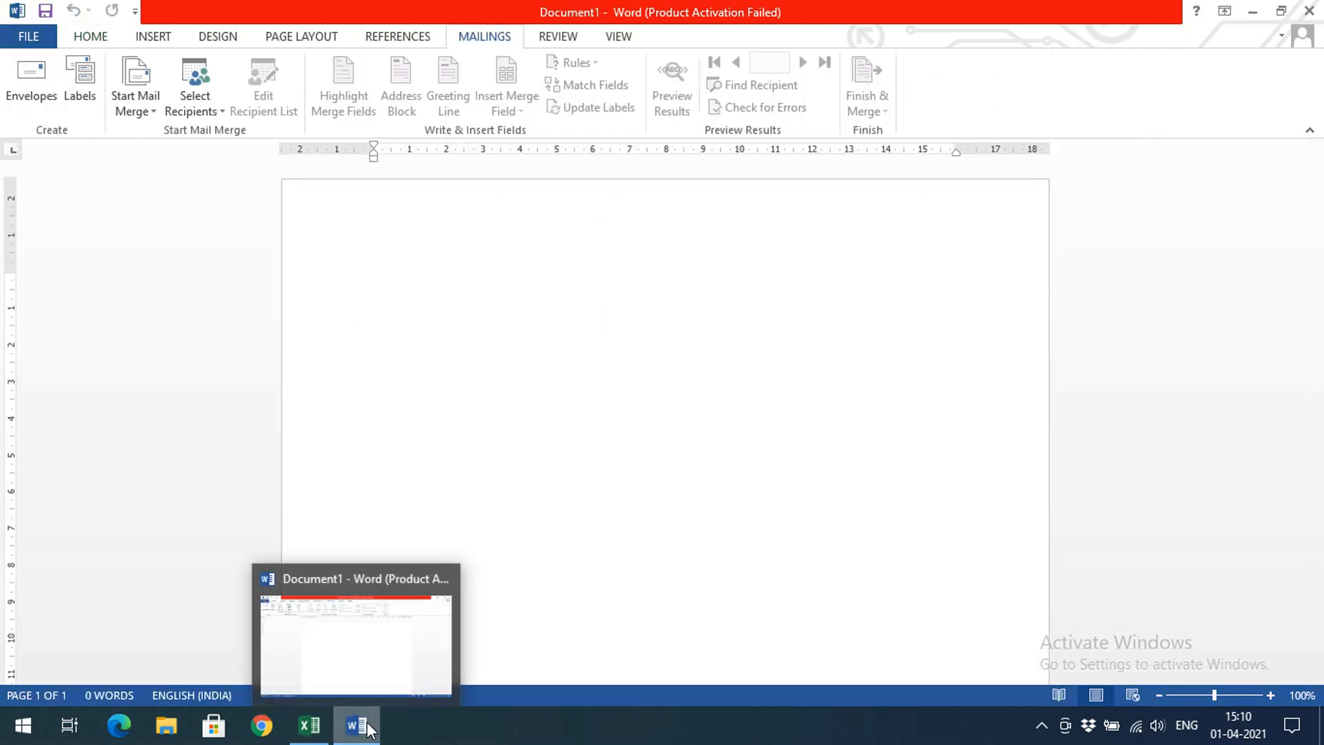
pyautogui.click(309, 724)
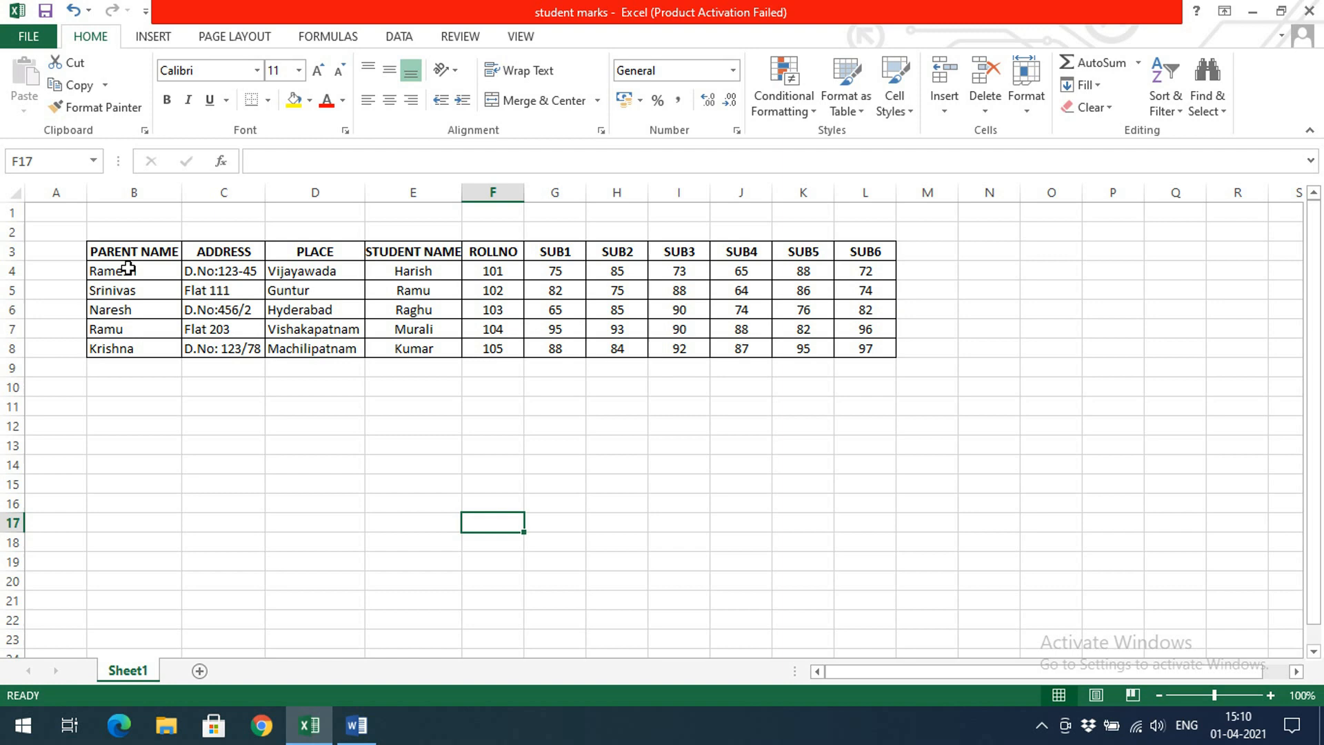
pyautogui.moveTo(130, 314)
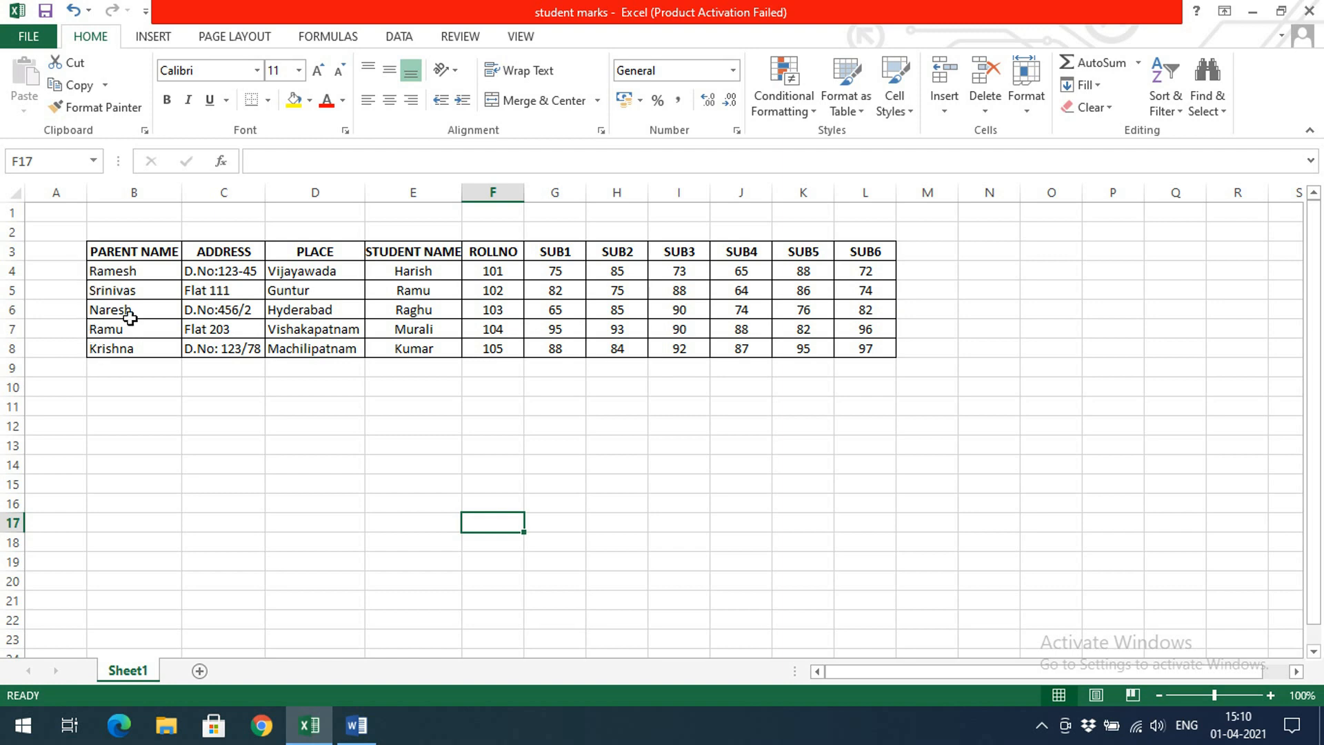
pyautogui.click(223, 251)
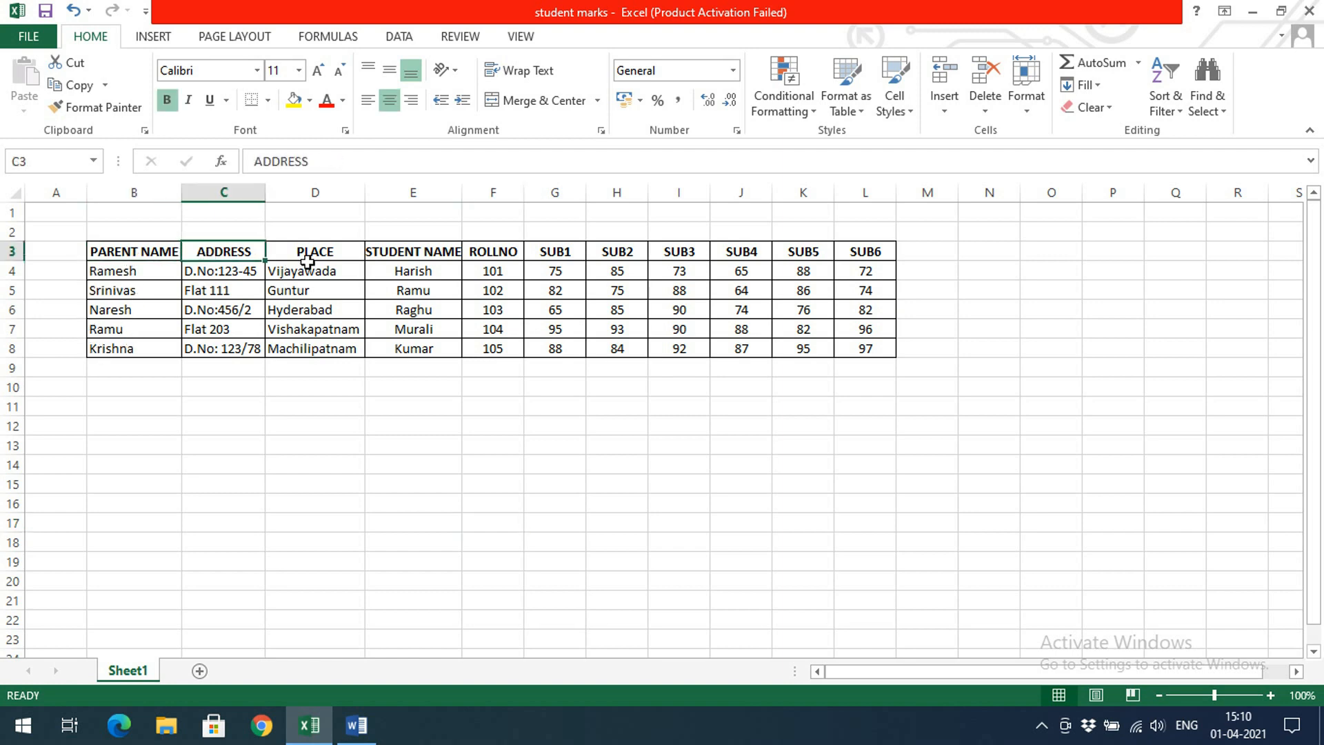
pyautogui.click(414, 251)
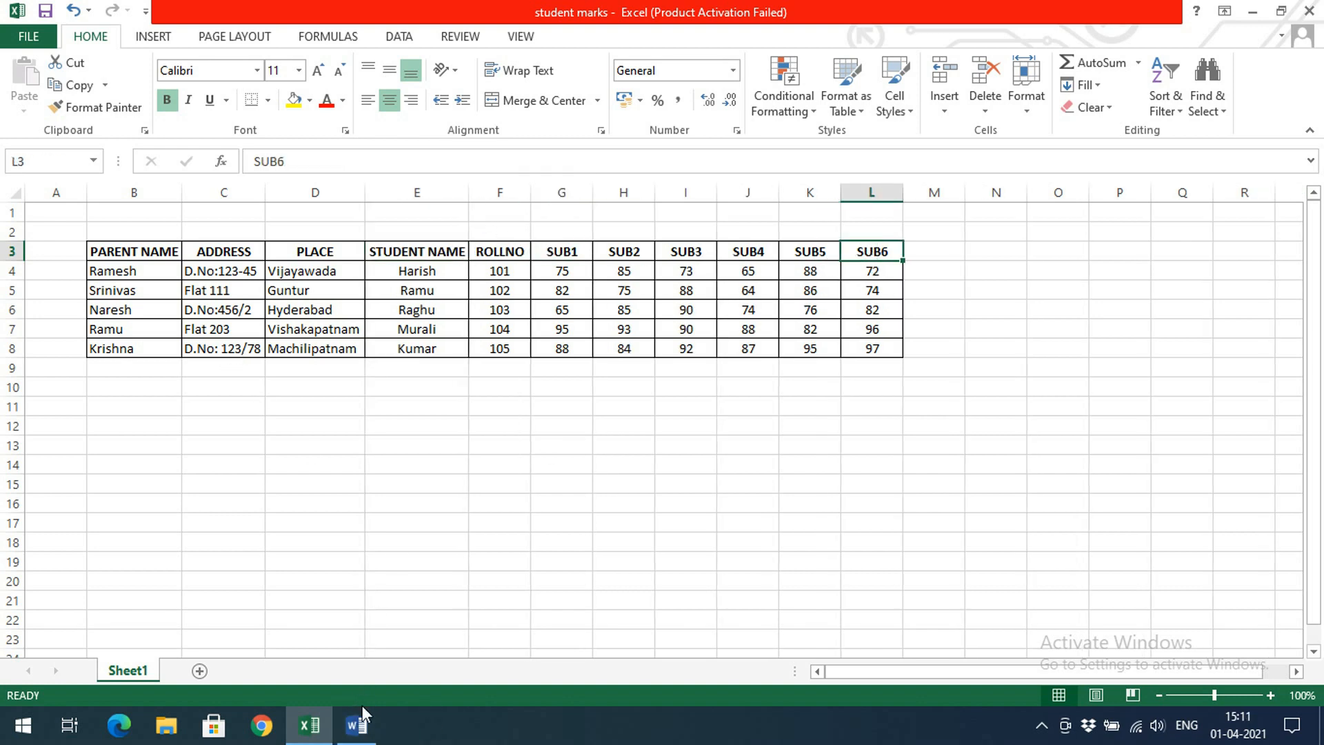
pyautogui.click(356, 726)
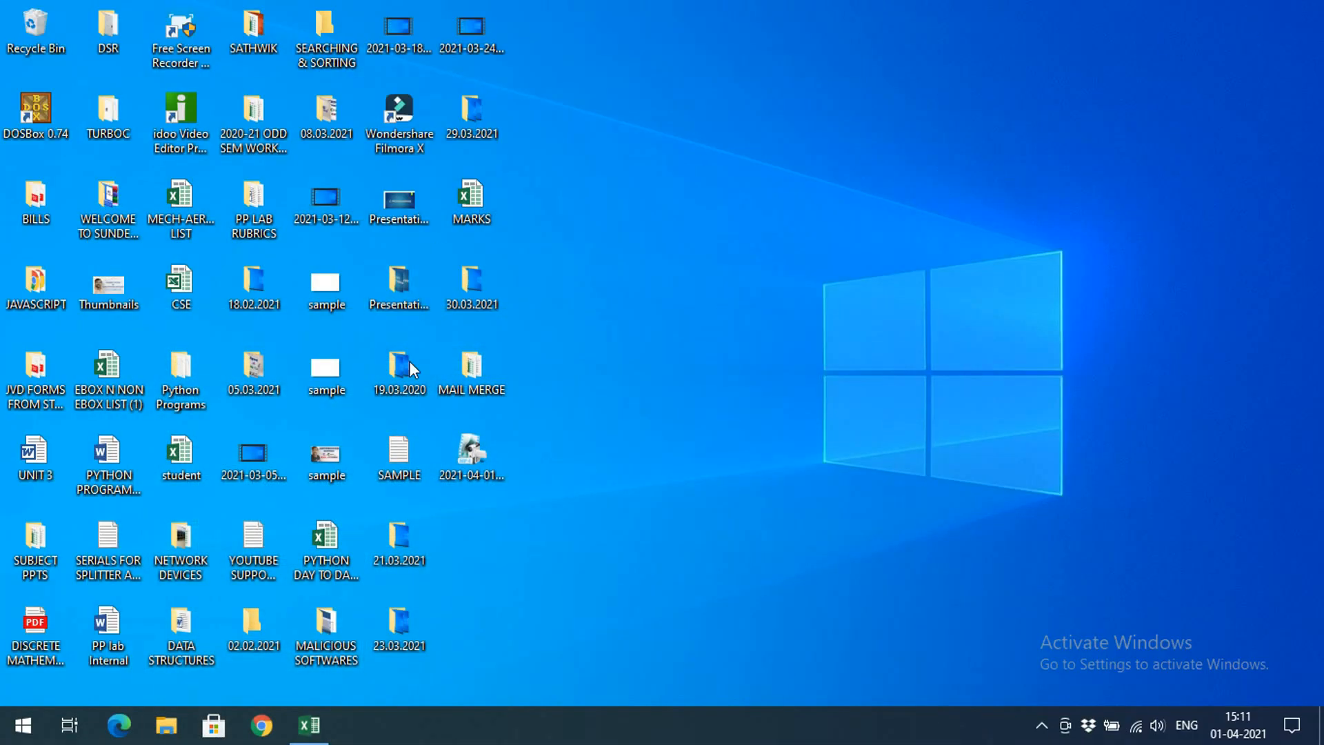
# - Open the Letter document from the MAIL MERGE desktop folder in Word
pyautogui.doubleClick(471, 367)
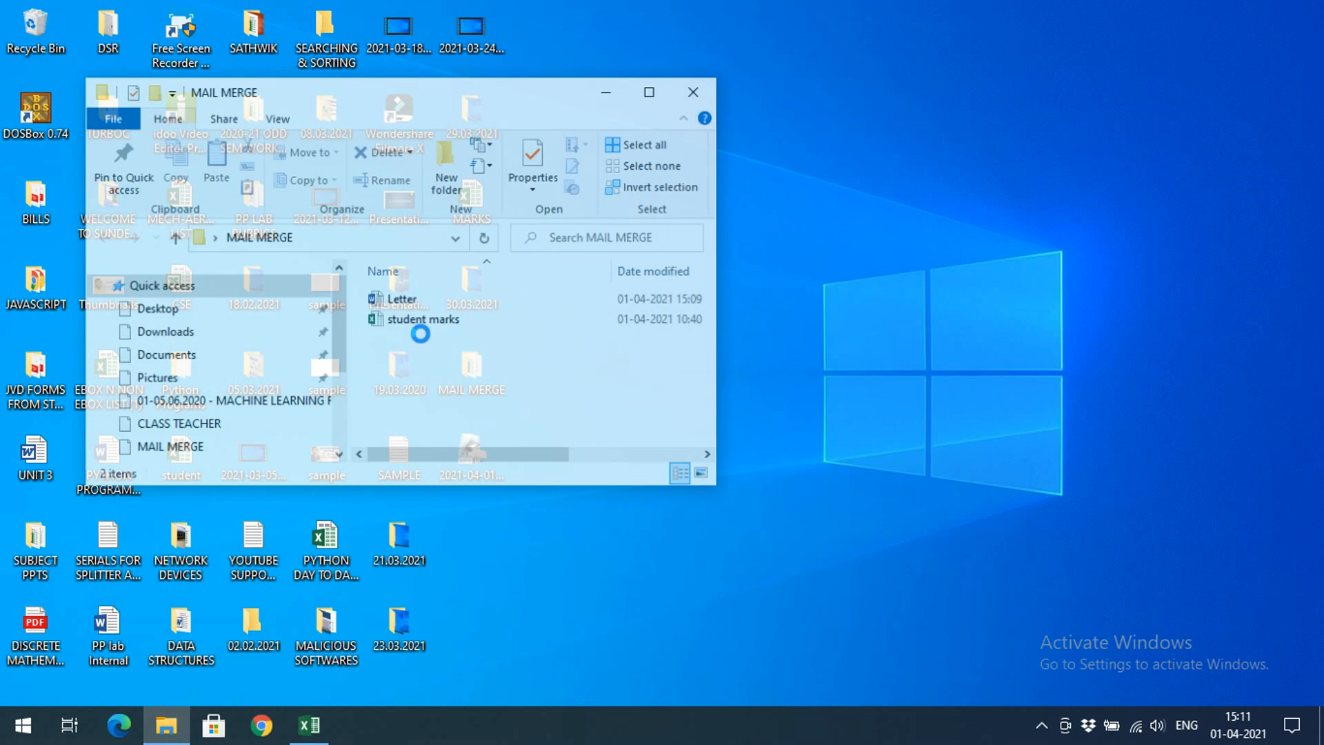
pyautogui.doubleClick(401, 299)
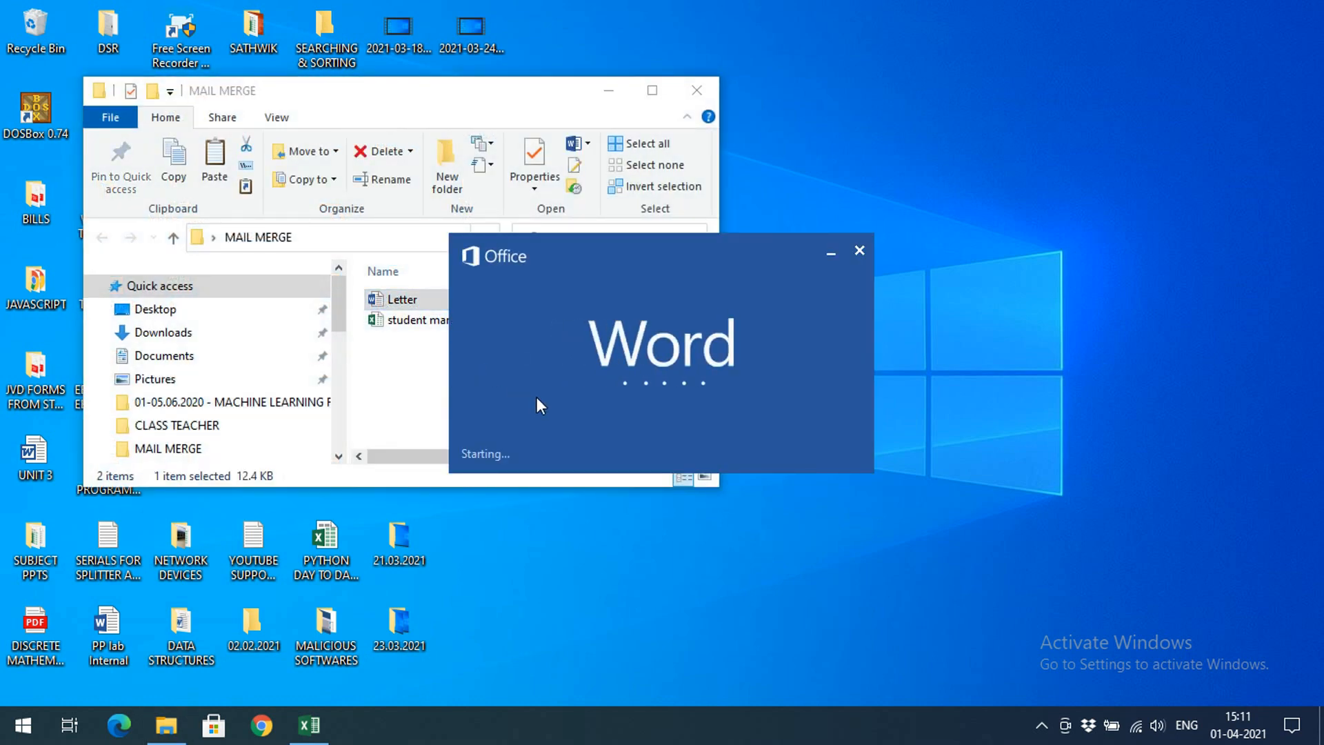
pyautogui.doubleClick(392, 299)
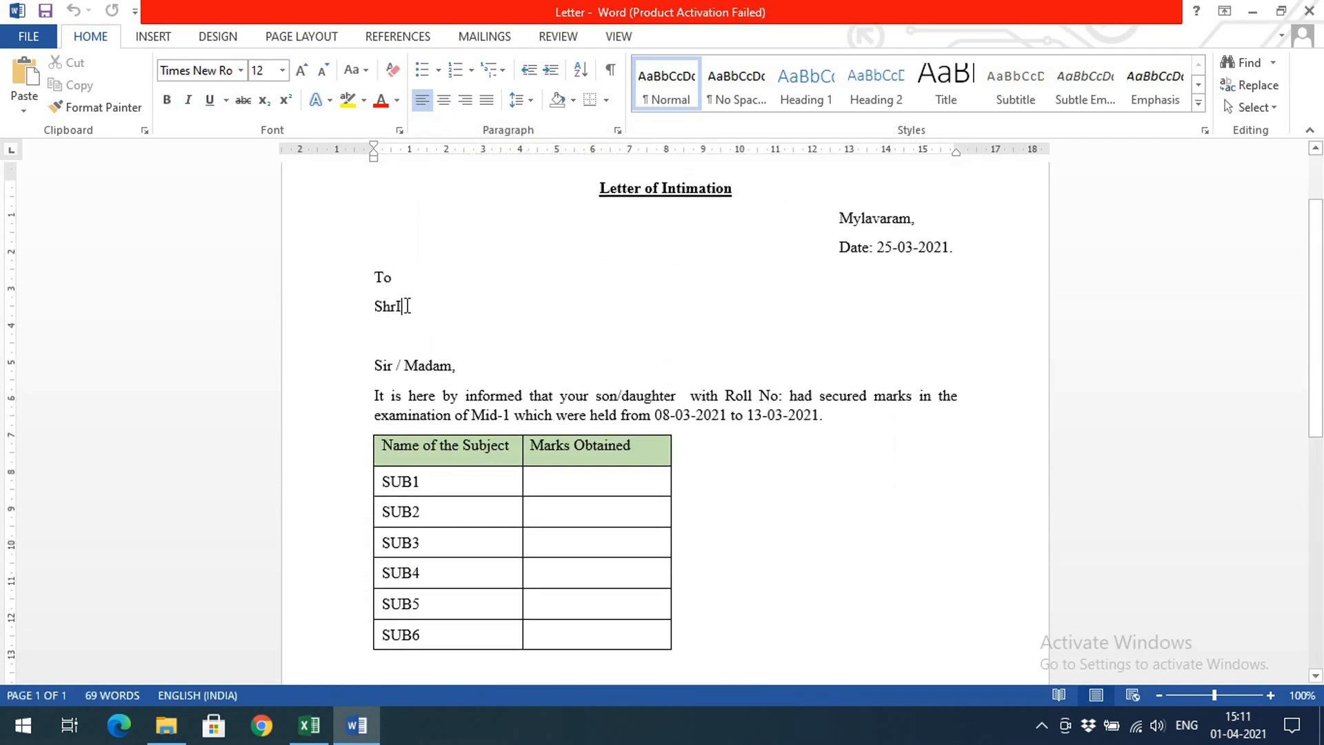
pyautogui.press('Backspace')
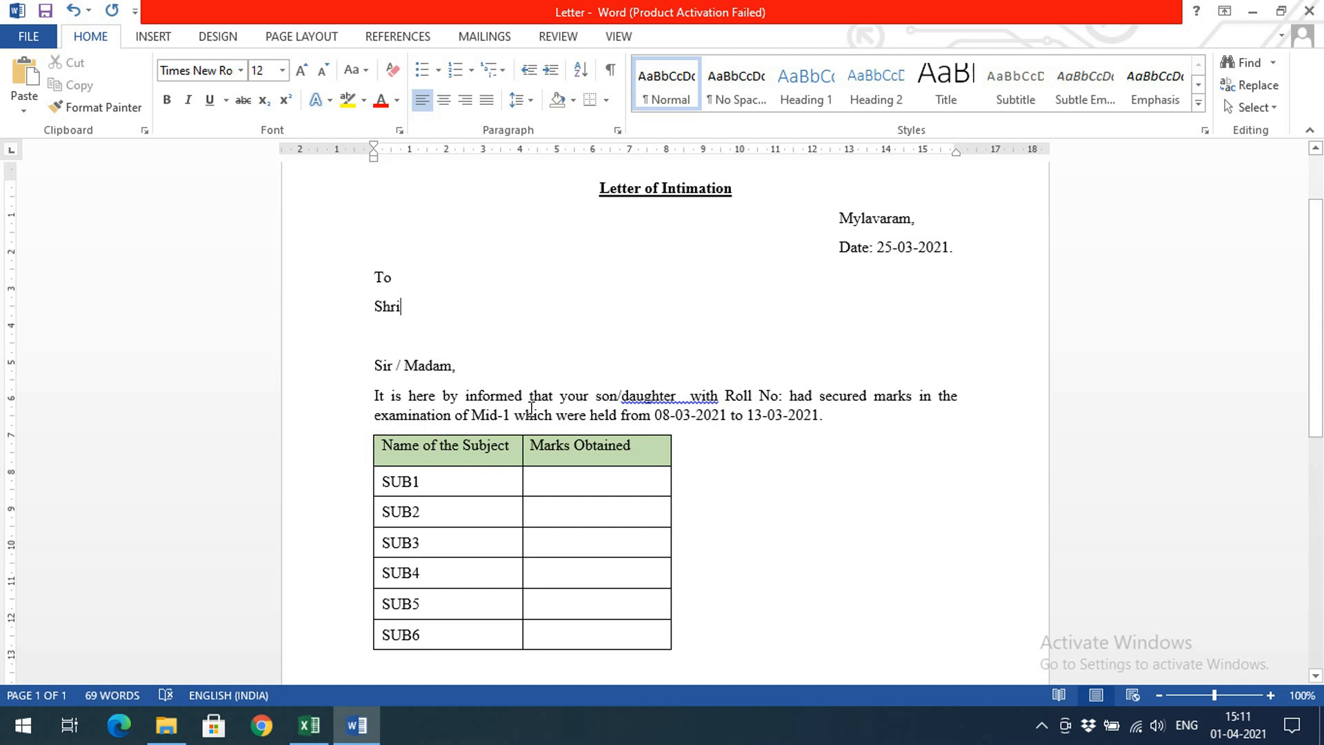
pyautogui.click(685, 396)
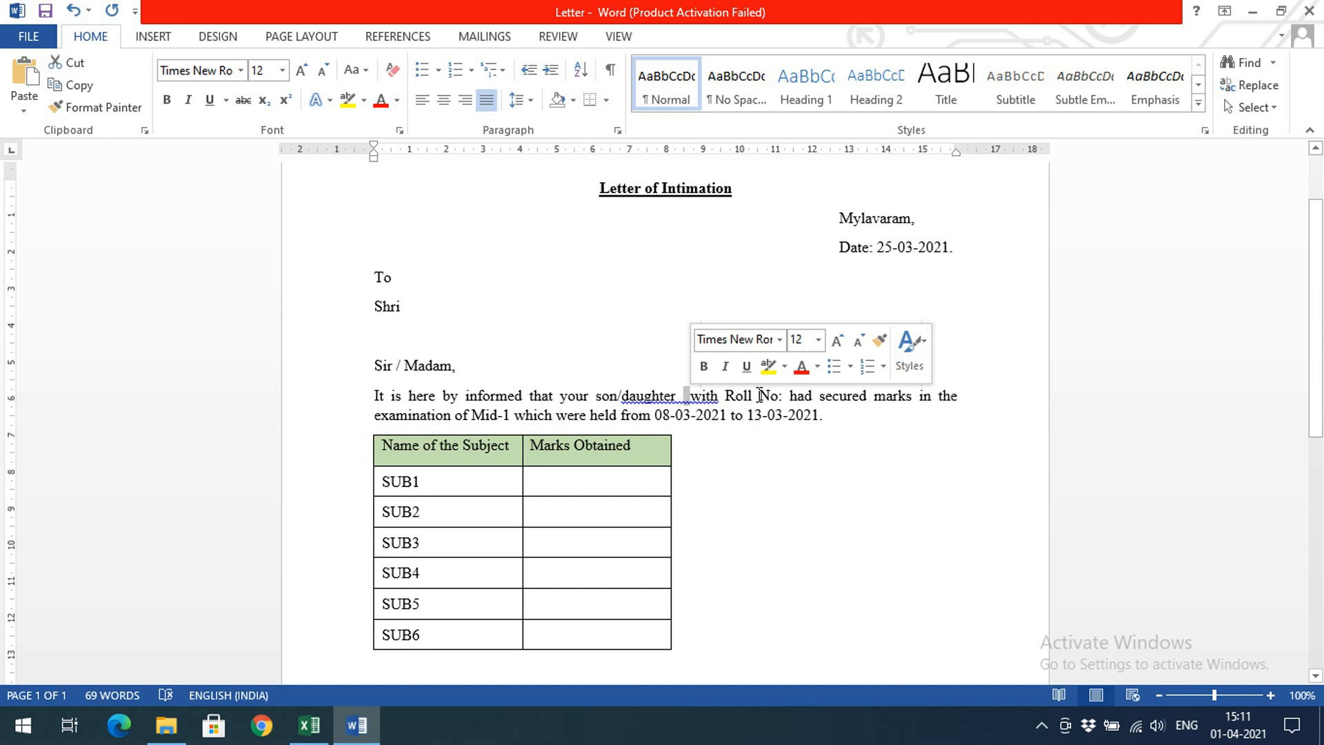
pyautogui.click(786, 395)
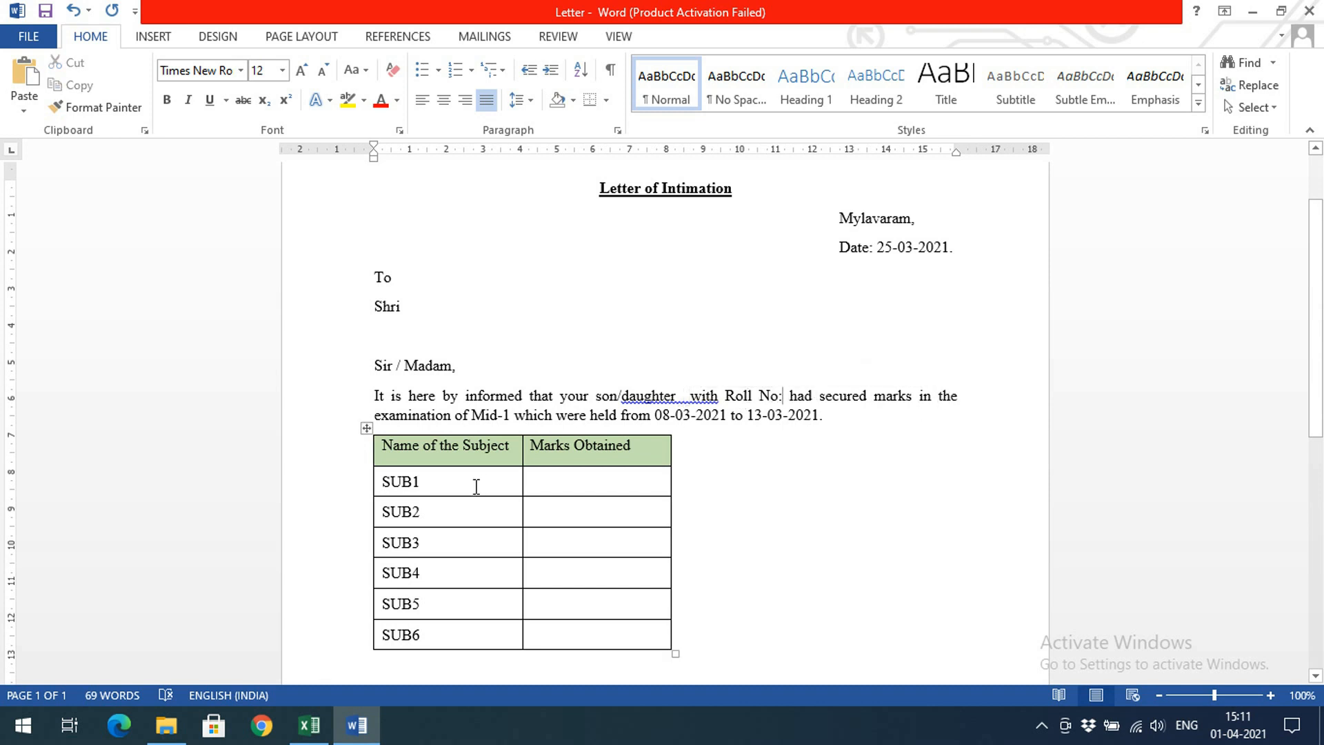
pyautogui.click(563, 480)
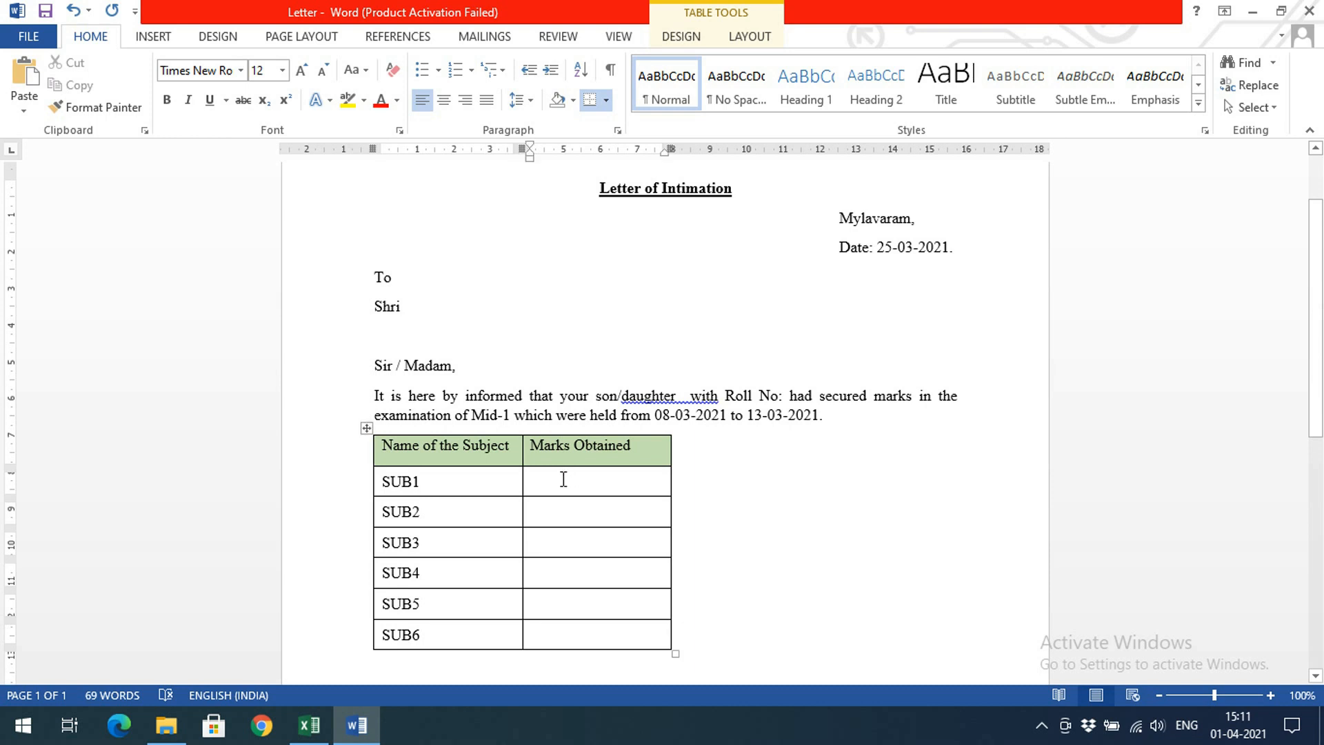
pyautogui.click(433, 511)
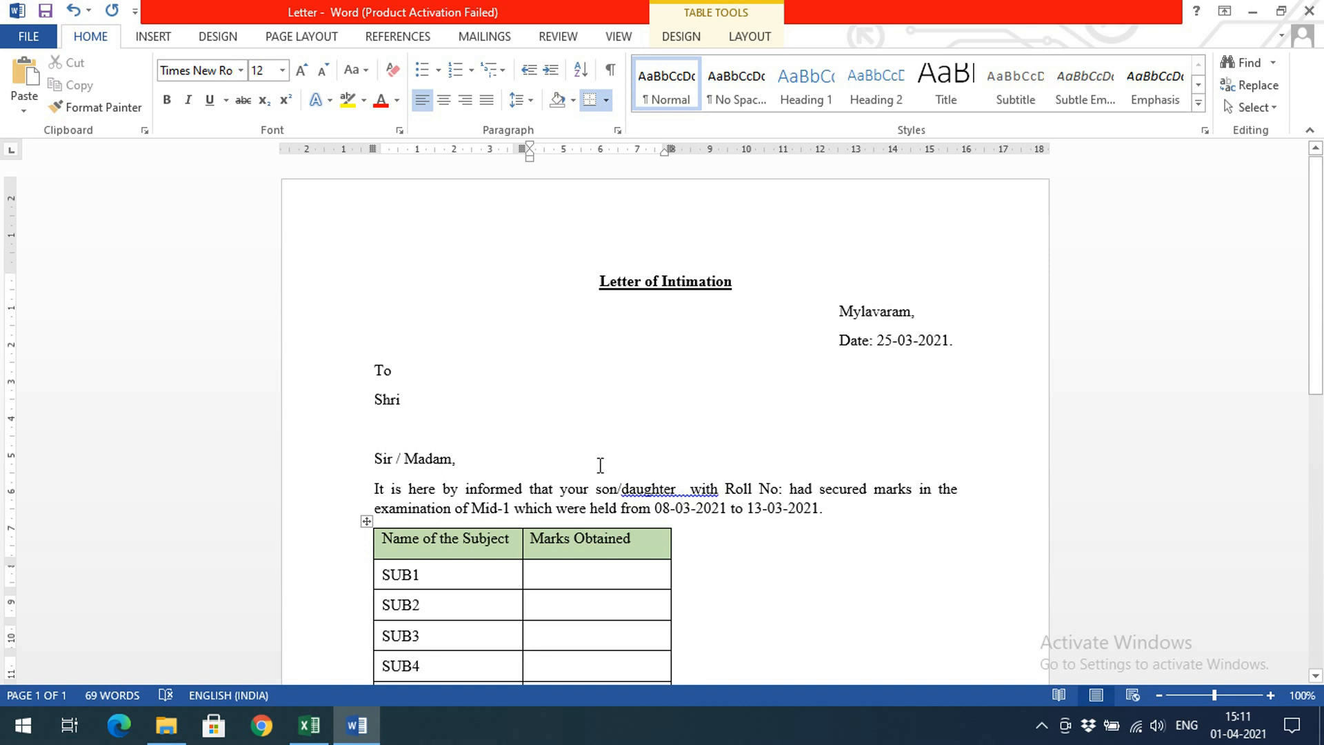
pyautogui.moveTo(631, 450)
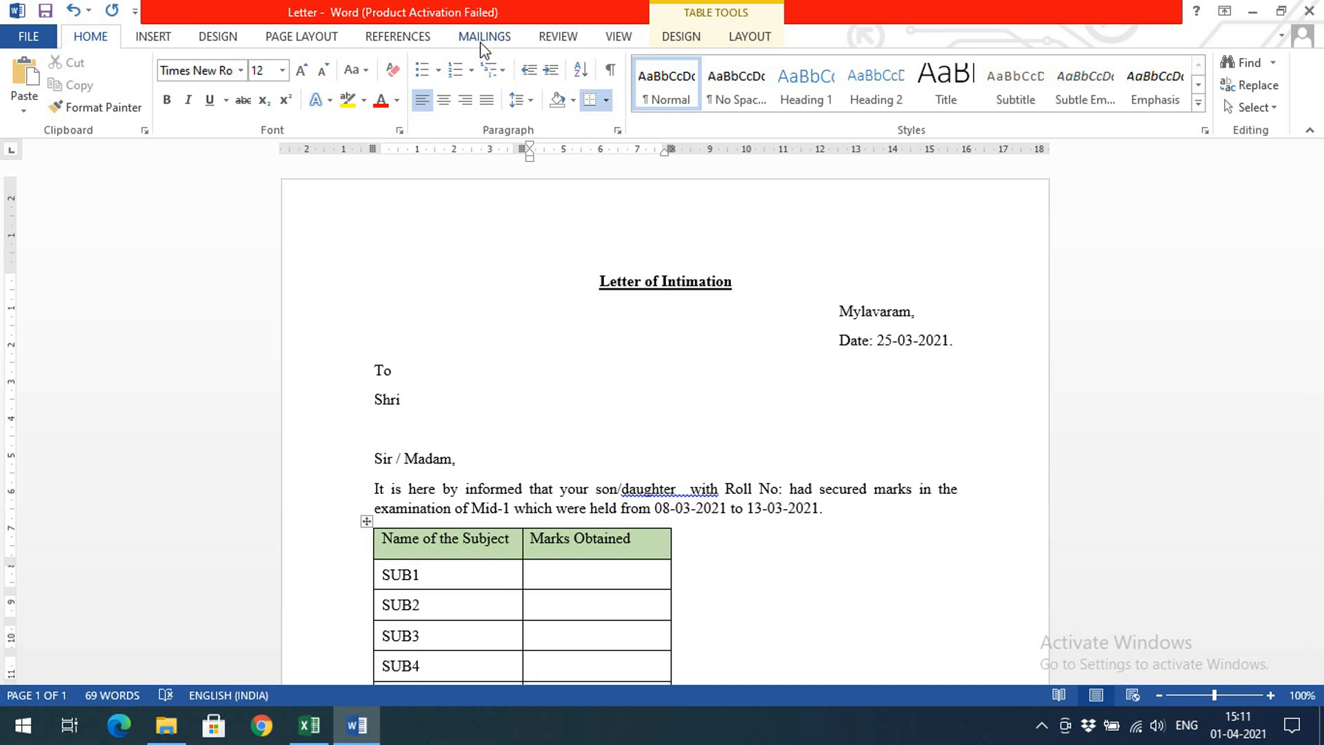
# - Bring up the Start Mail Merge options for the Letter of Intimation
pyautogui.click(135, 82)
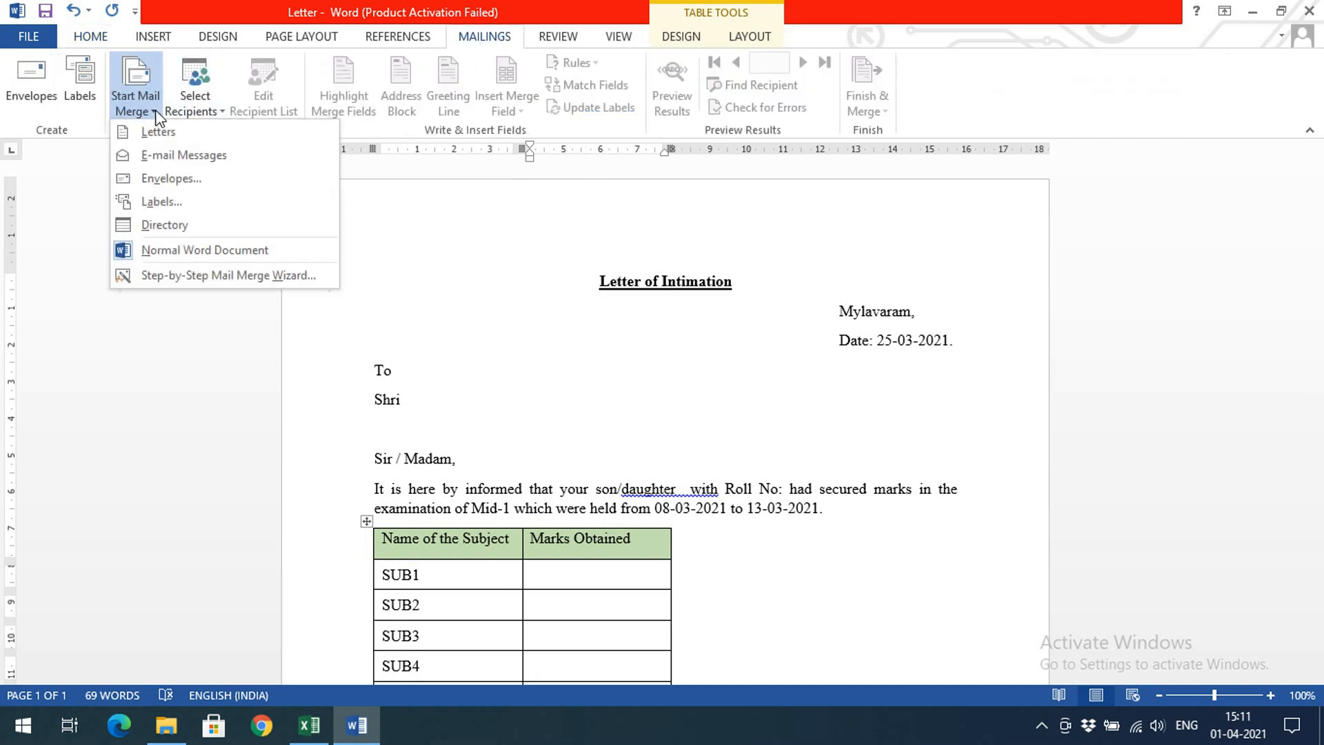
pyautogui.moveTo(198, 208)
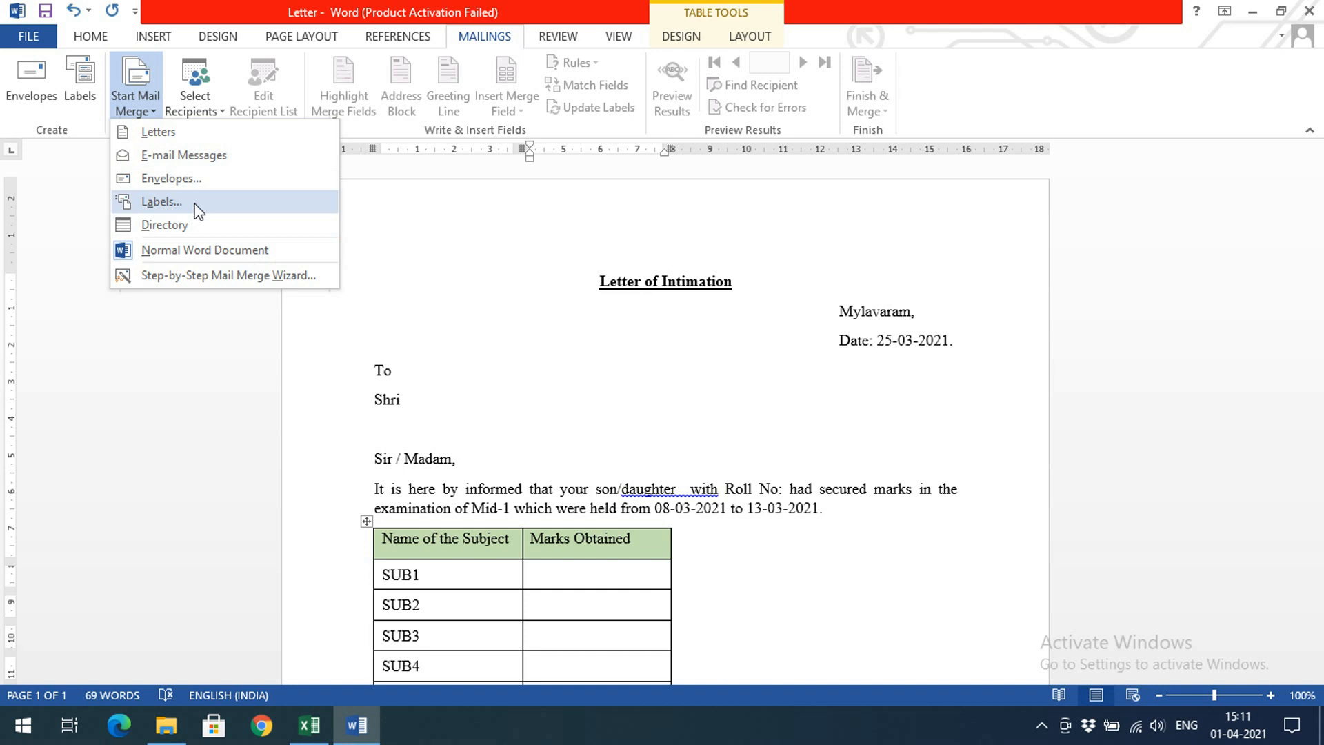
pyautogui.moveTo(185, 124)
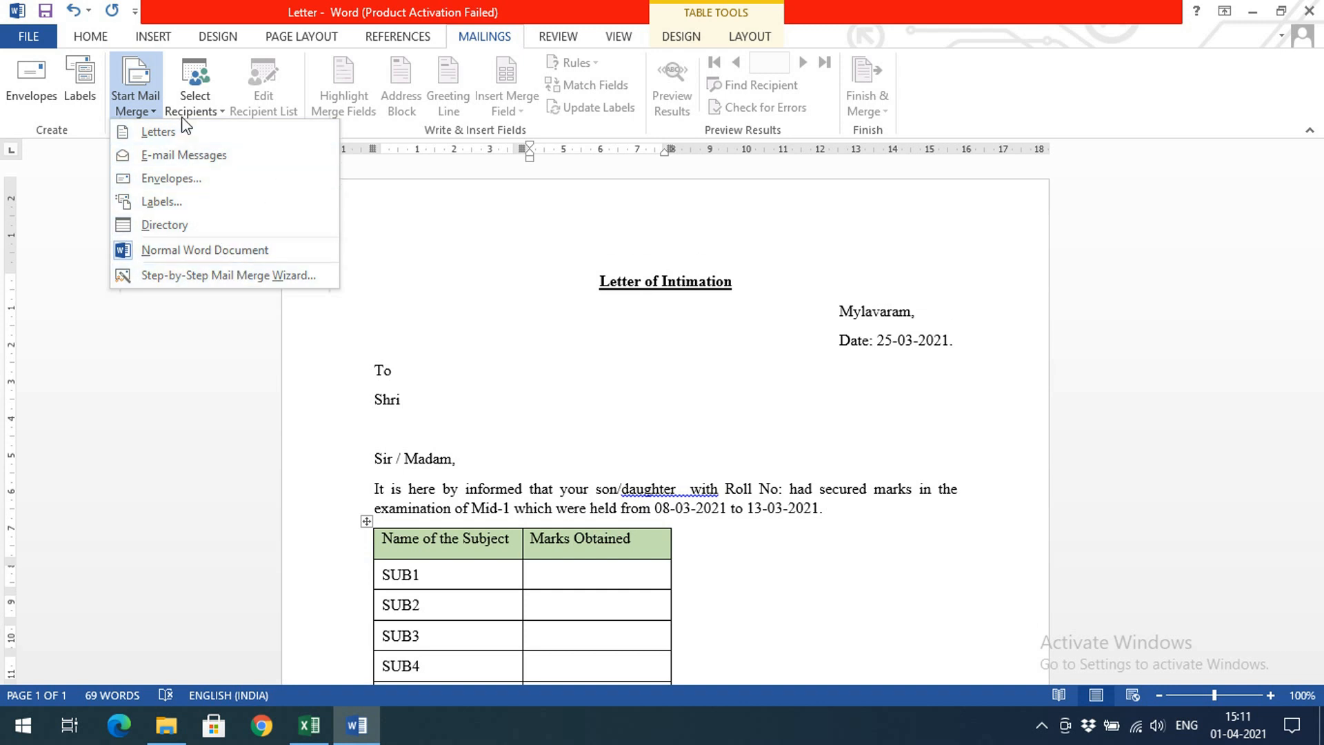
pyautogui.moveTo(141, 102)
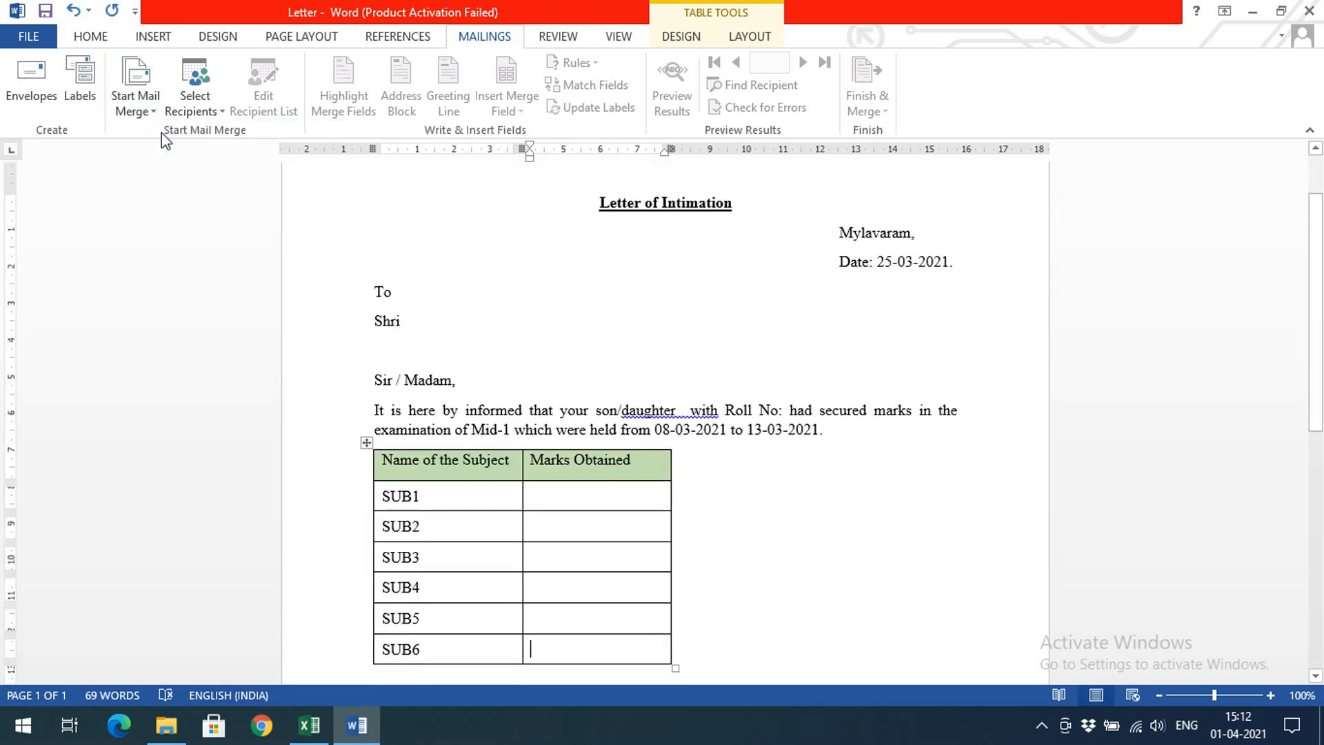
pyautogui.moveTo(212, 146)
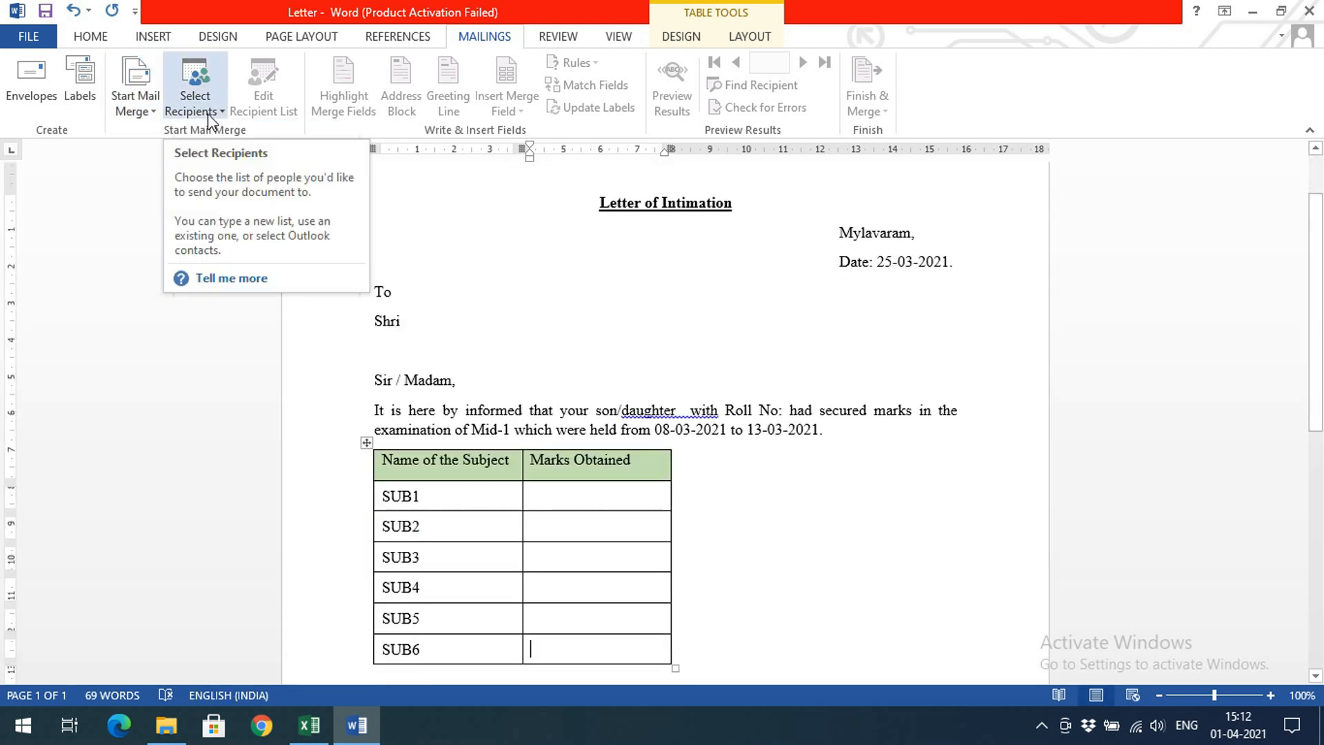
# - Use the student marks Excel file on the Desktop as the recipient list, confirming Sheet1$ with headers
pyautogui.click(196, 88)
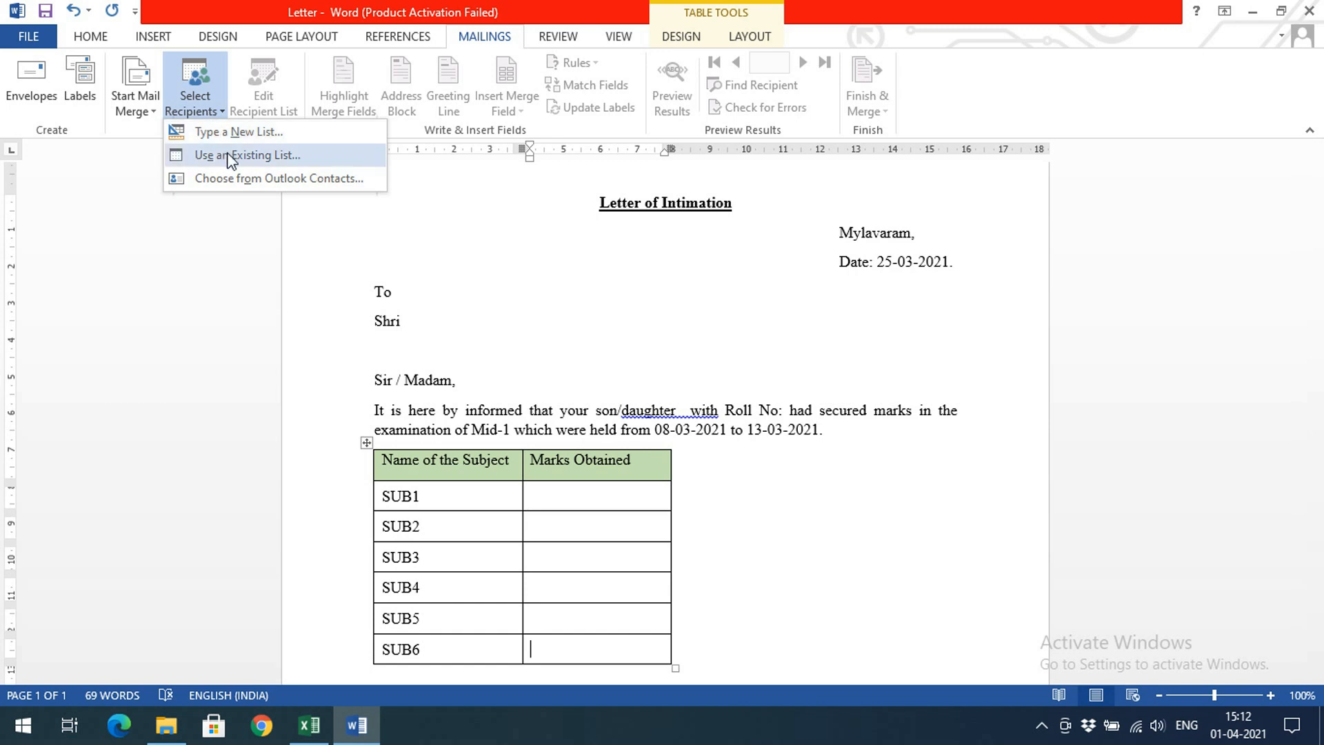
pyautogui.moveTo(255, 146)
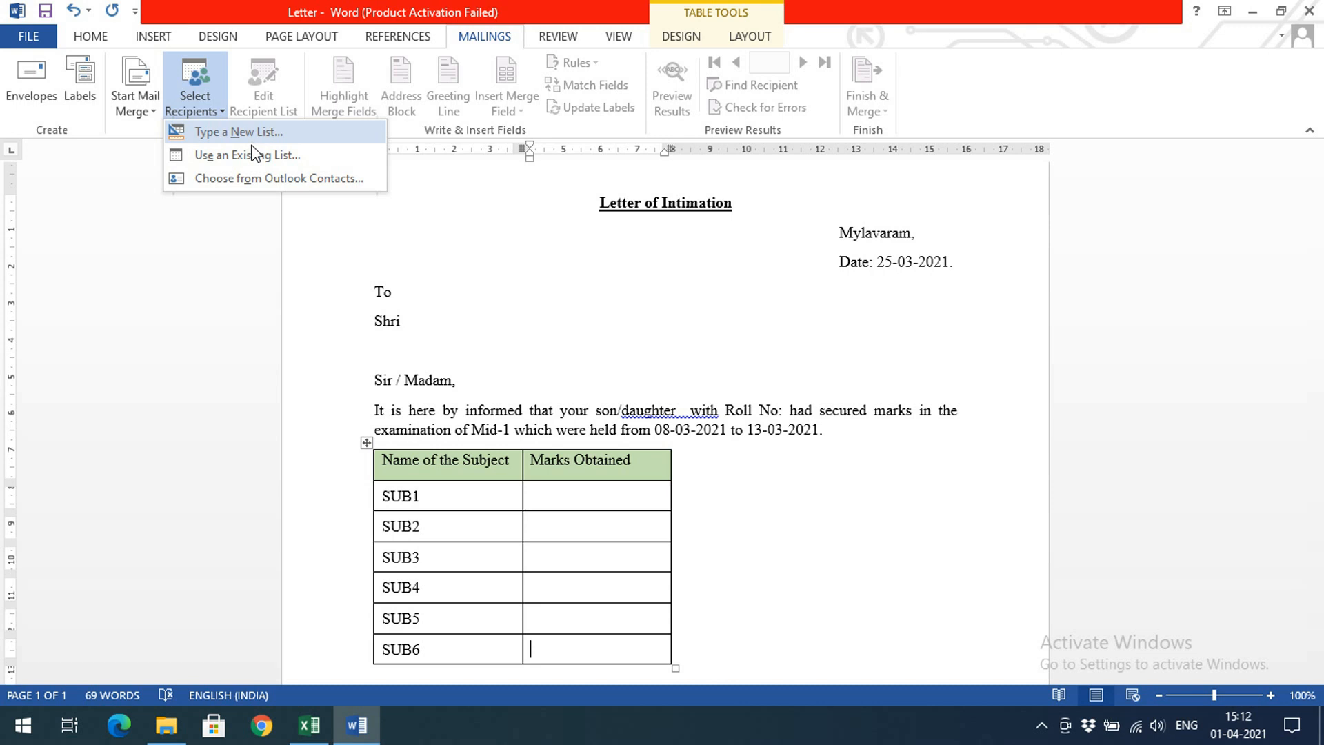
pyautogui.moveTo(251, 167)
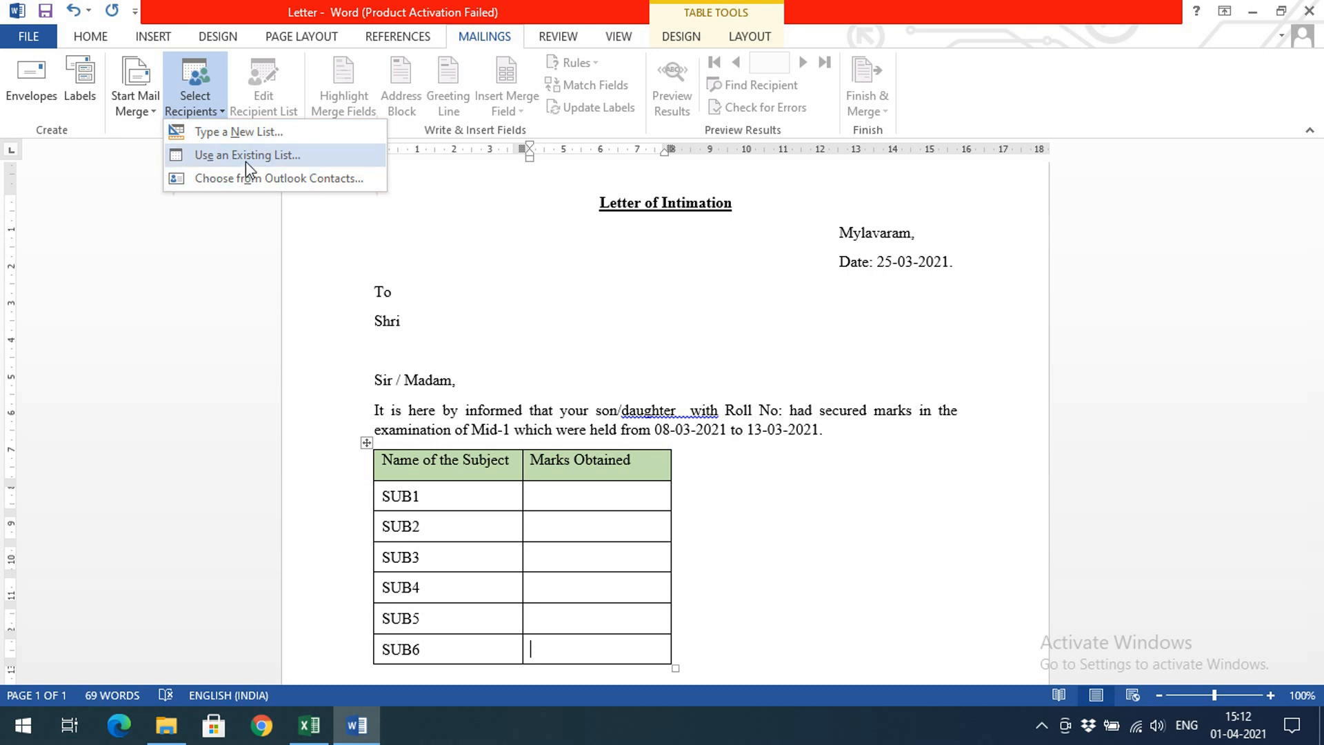
pyautogui.click(247, 154)
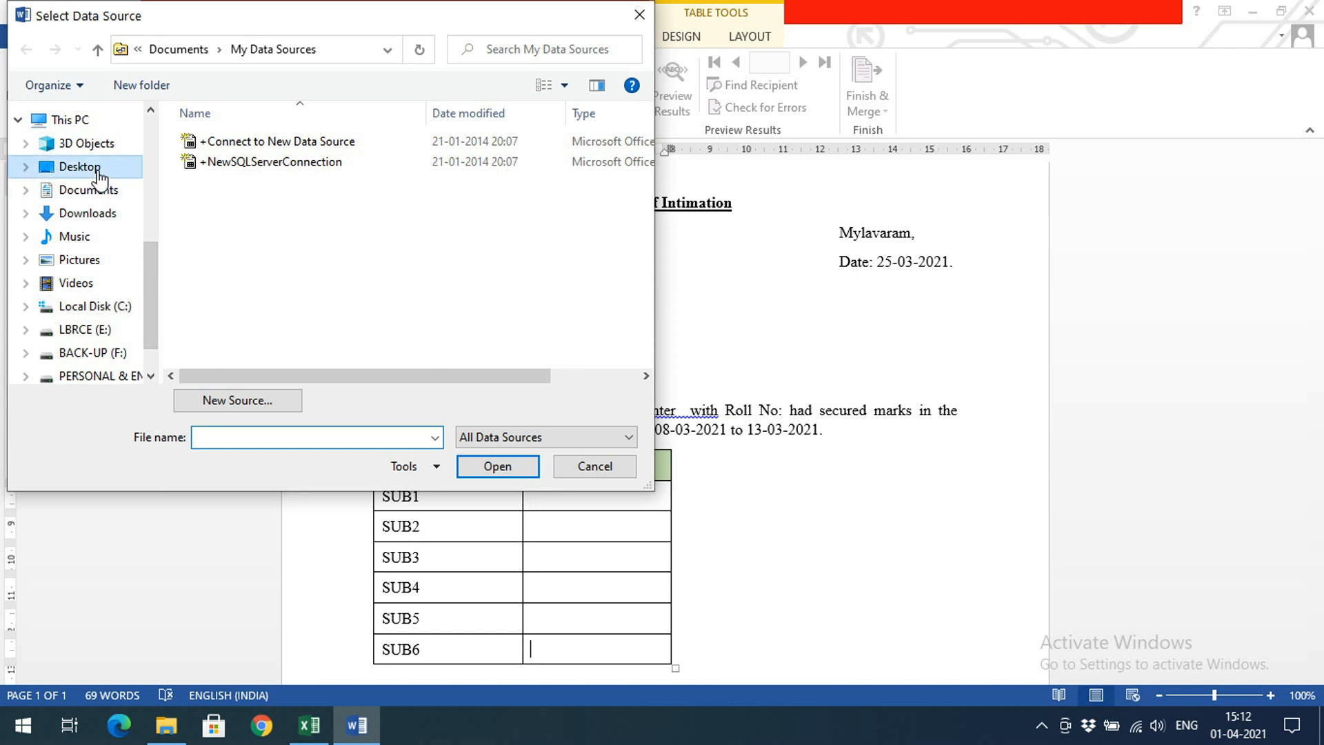
pyautogui.click(72, 166)
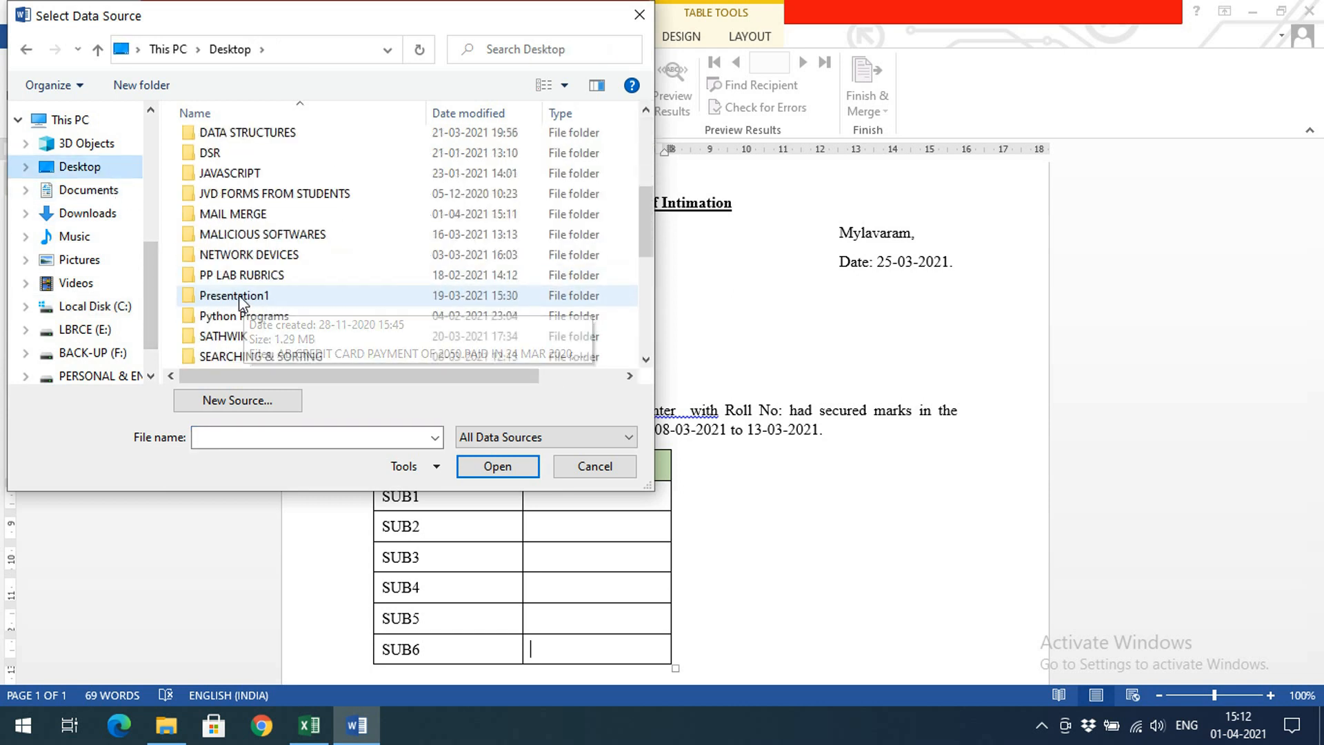
pyautogui.doubleClick(232, 214)
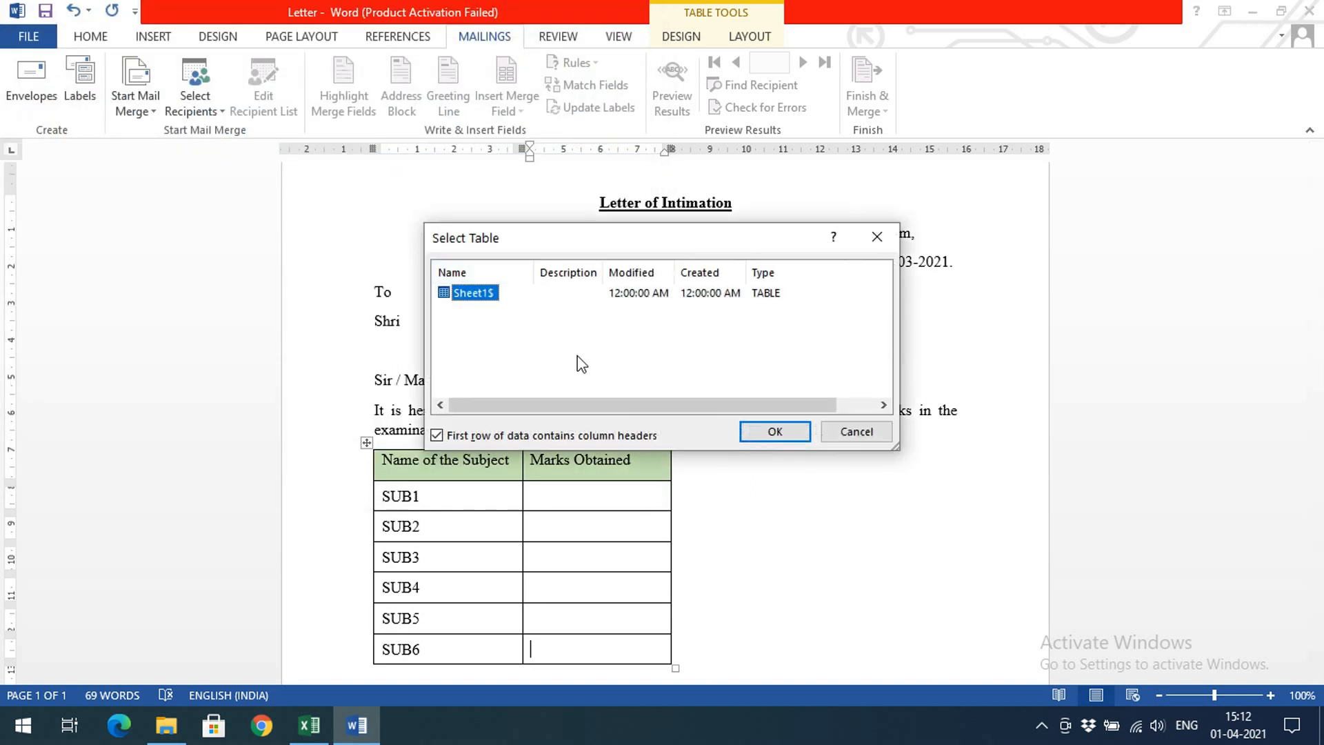
pyautogui.click(775, 431)
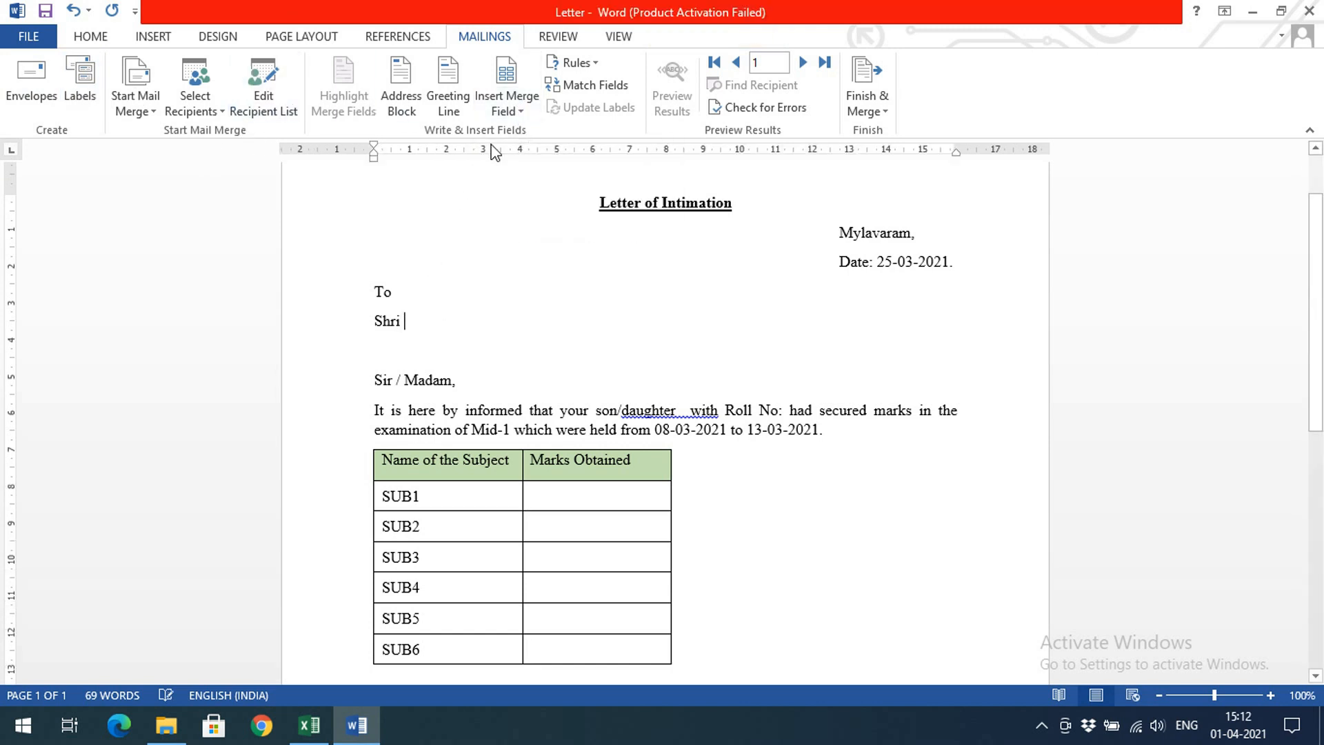
# - Insert PARENT_NAME, ADDRESS and PLACE after Shri, and STUDENT_NAME after son/daughter
pyautogui.click(505, 82)
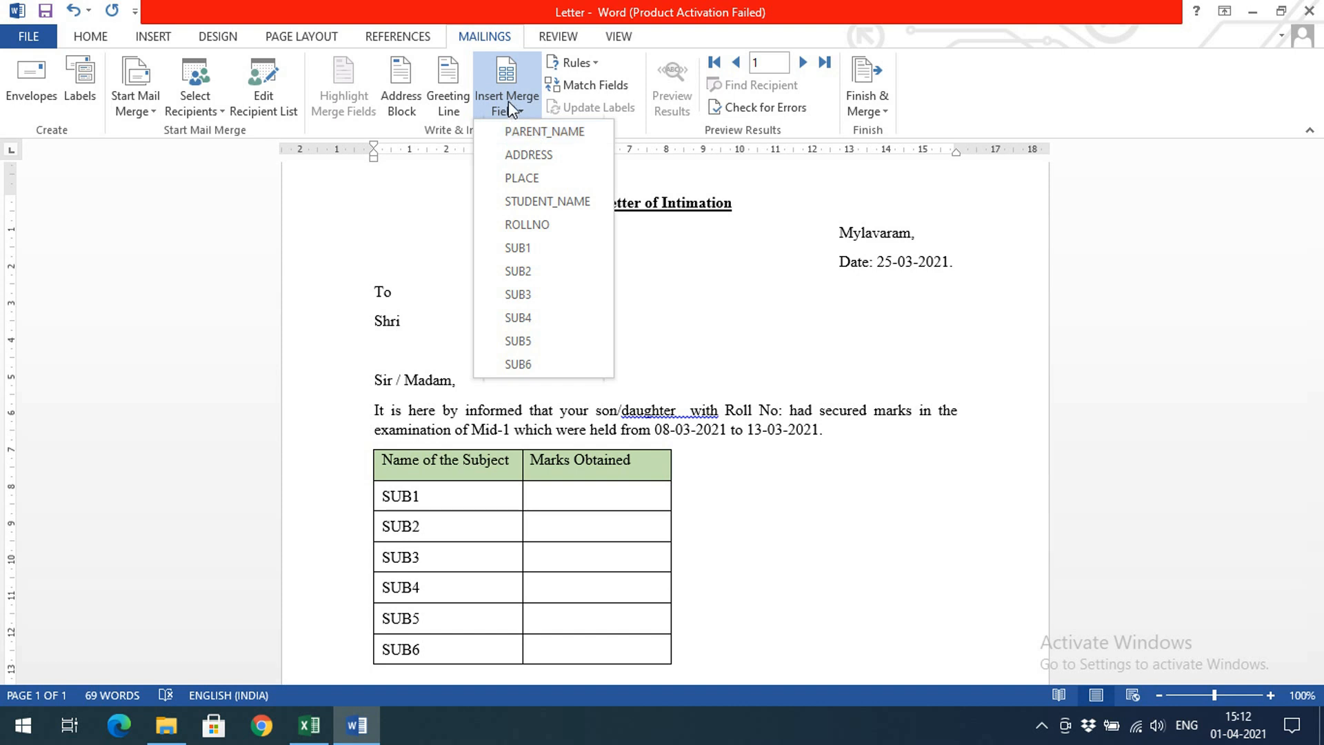
pyautogui.moveTo(528, 137)
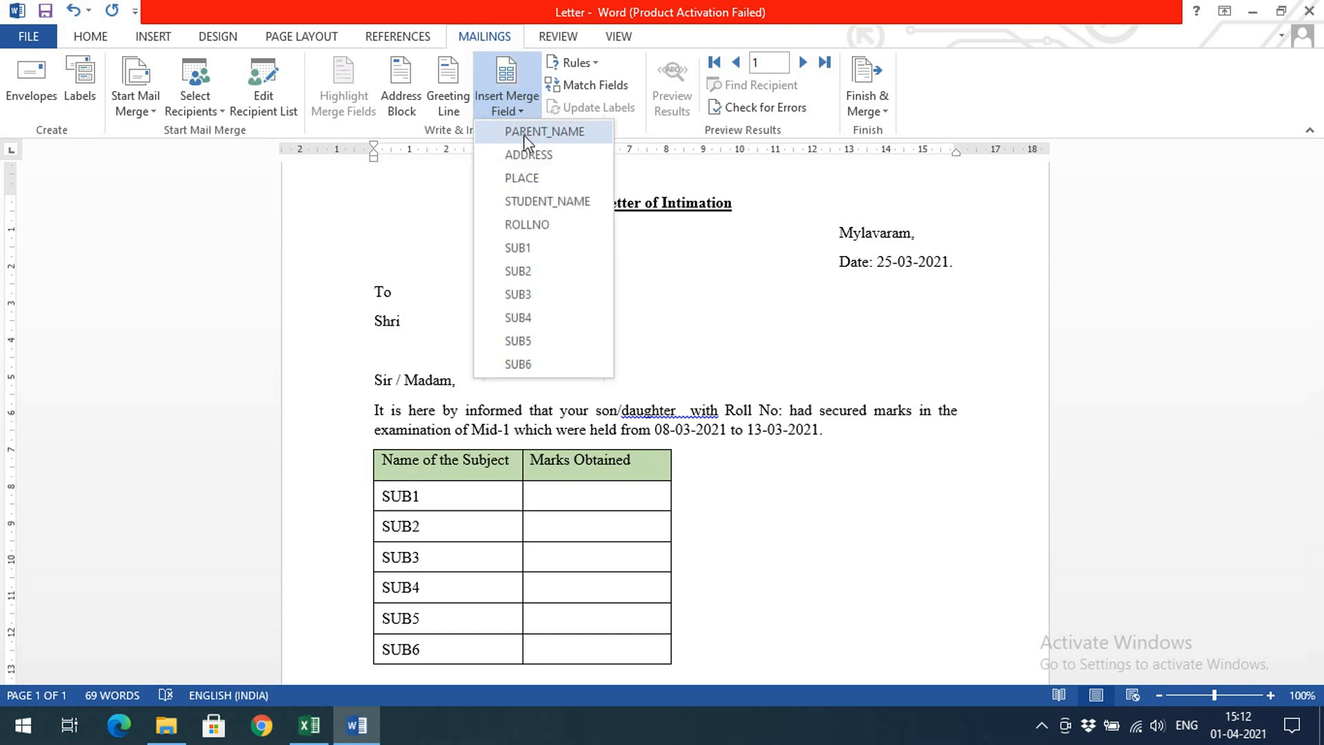
pyautogui.click(544, 131)
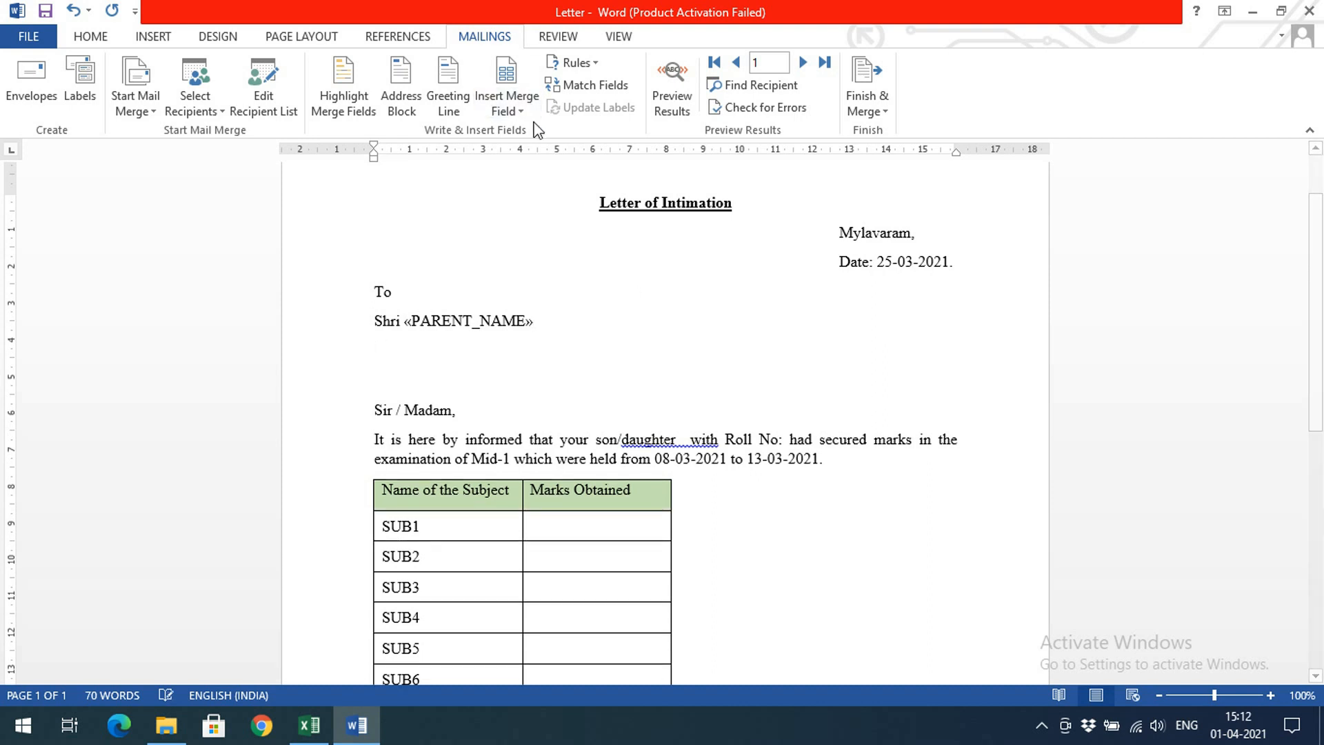
pyautogui.click(508, 85)
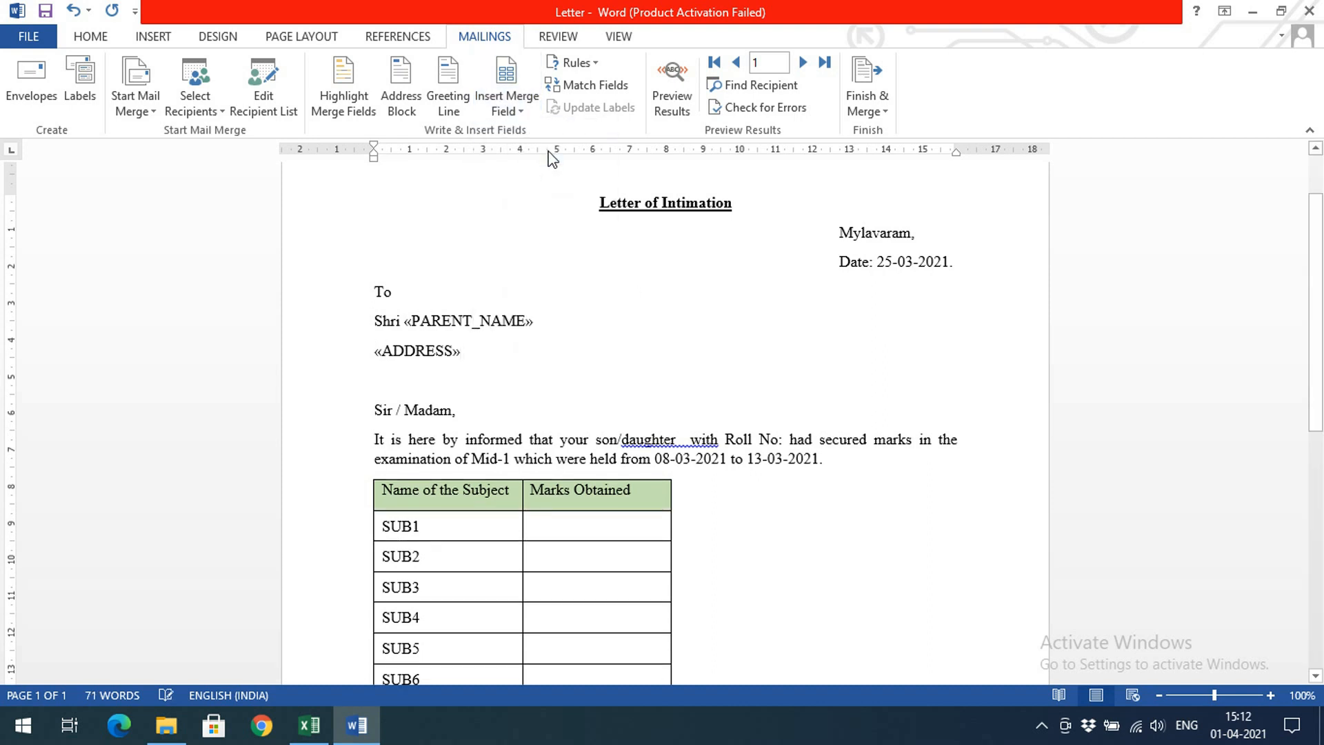
pyautogui.click(505, 83)
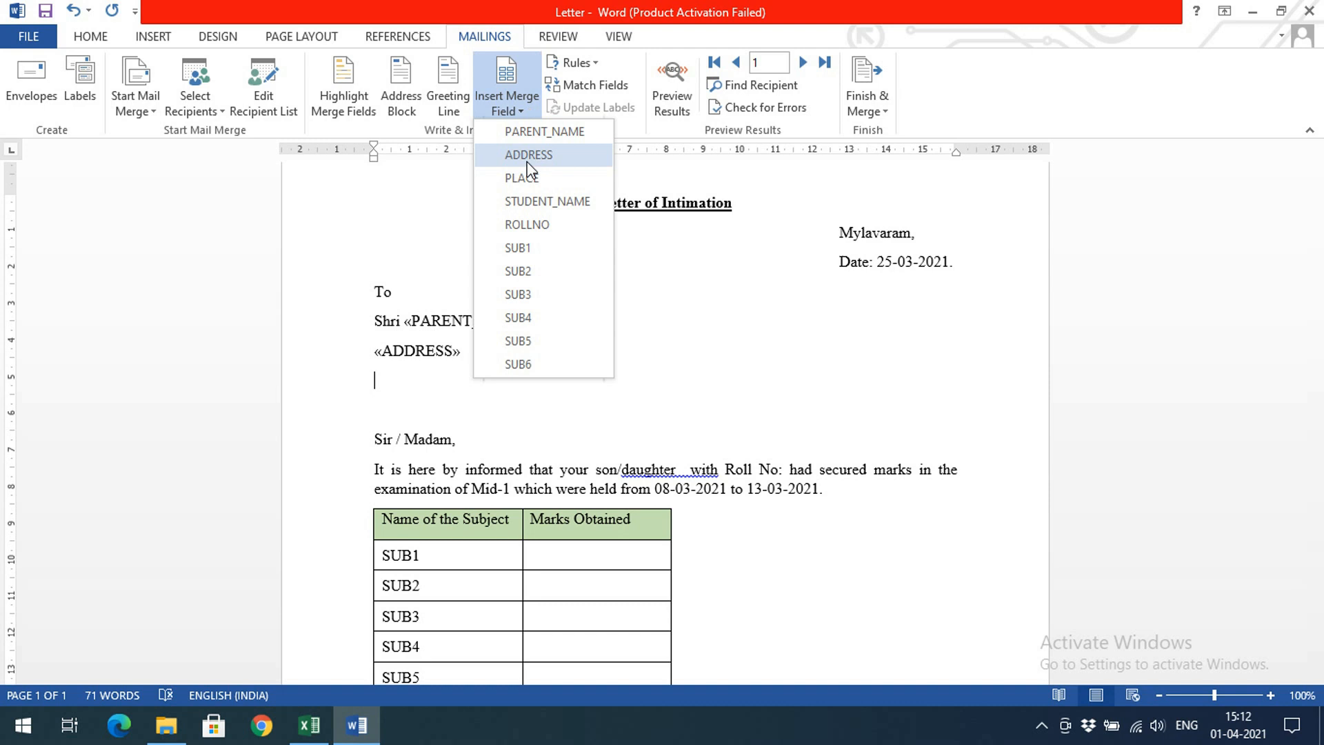
pyautogui.click(519, 178)
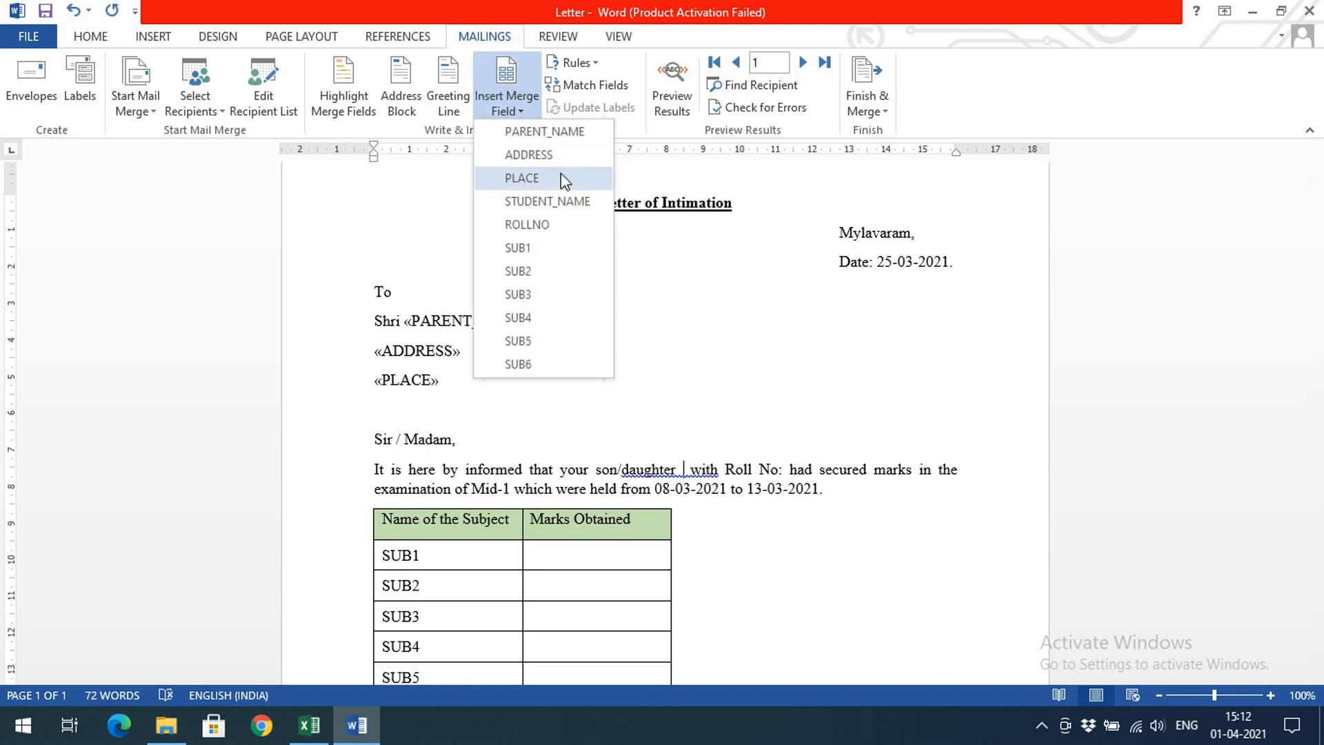
pyautogui.click(548, 201)
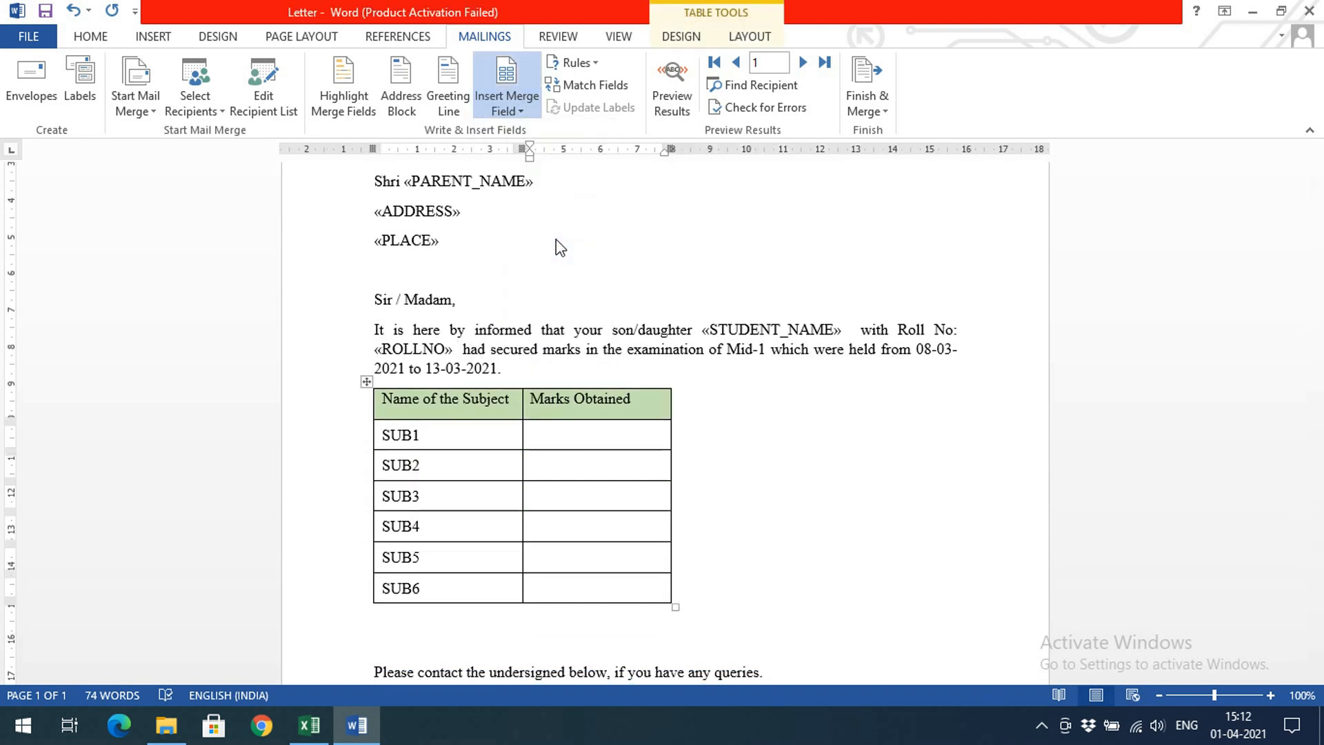
# - Insert SUB1 and the remaining subject fields into the Marks Obtained cells
pyautogui.click(508, 89)
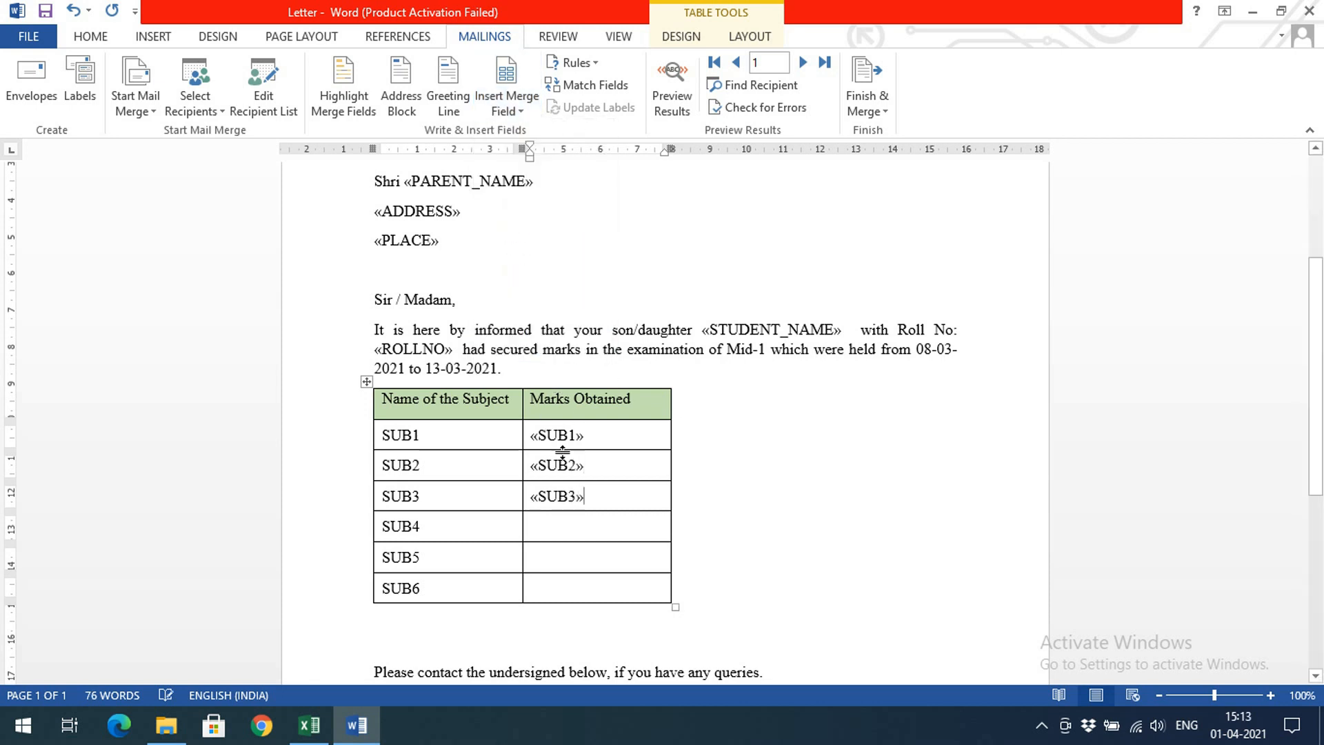
pyautogui.click(506, 76)
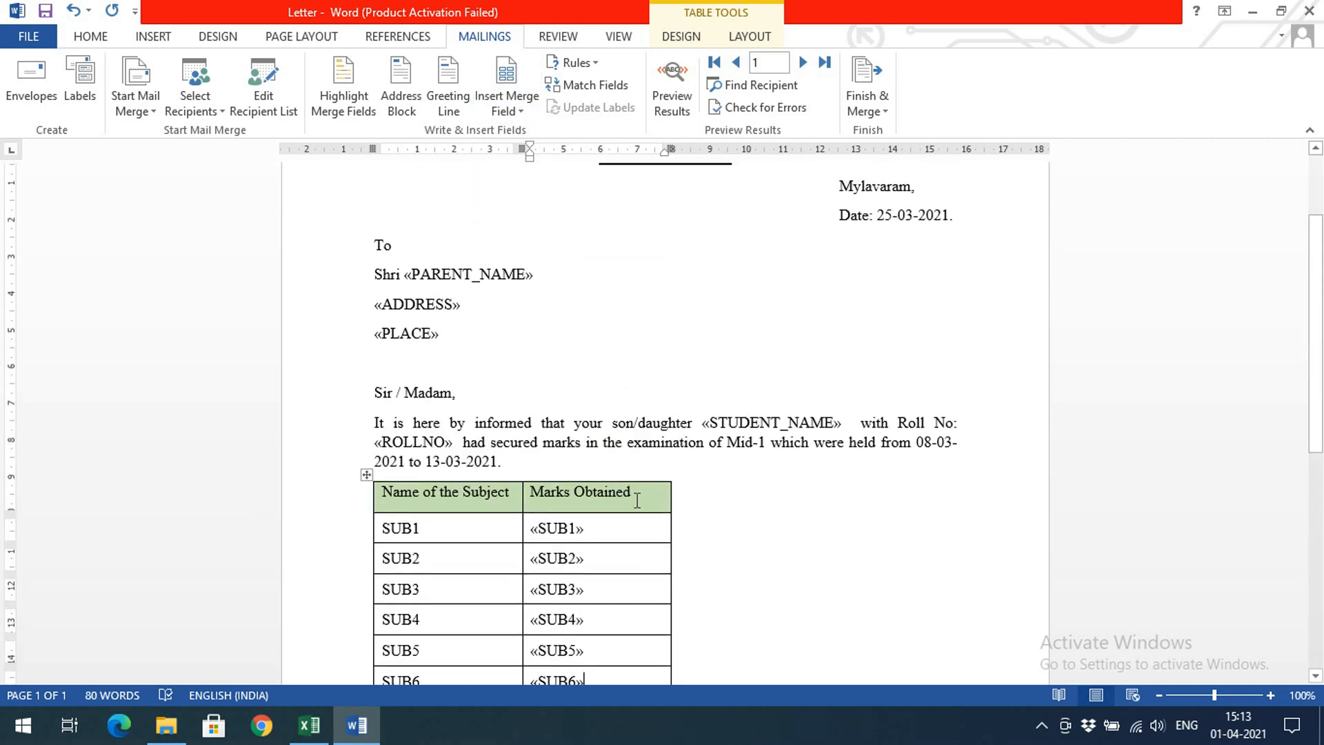
pyautogui.moveTo(786, 225)
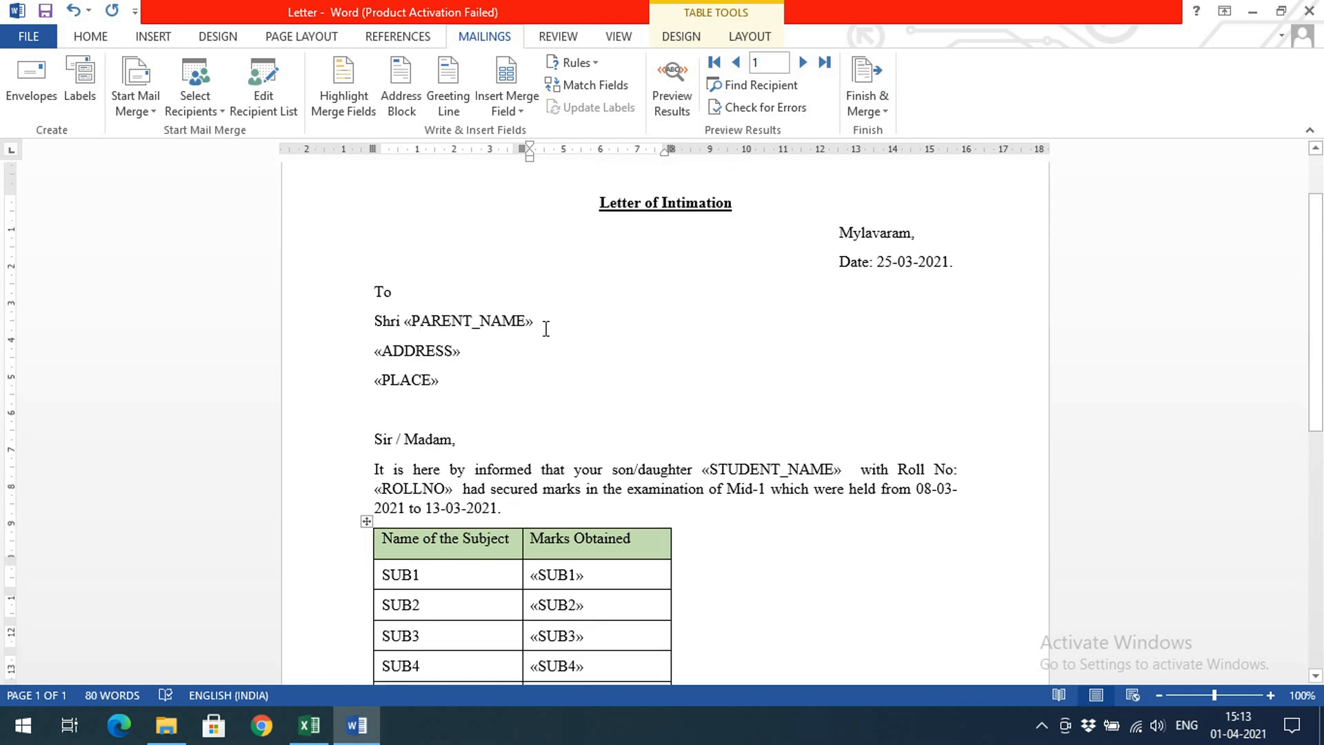
# - Revisit the marks spreadsheet, then reopen the Letter template from the MAIL MERGE folder
pyautogui.click(309, 725)
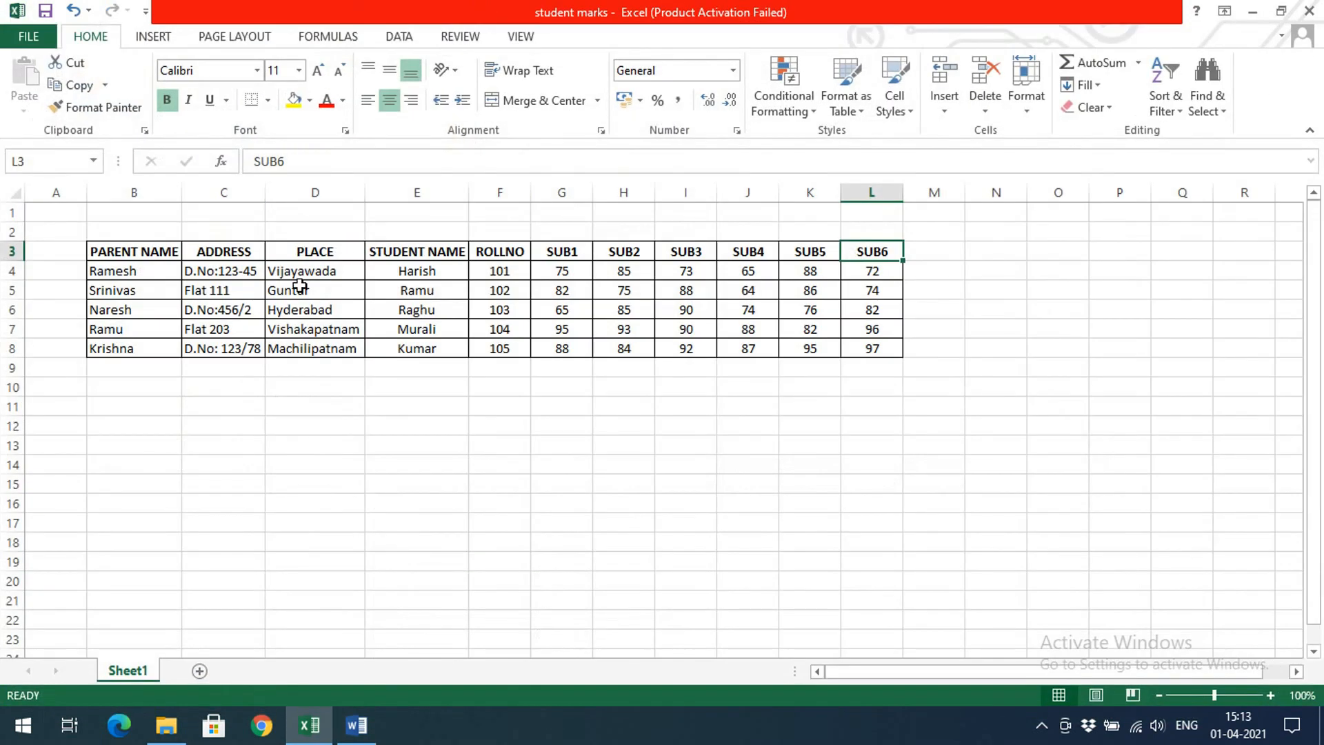
pyautogui.click(166, 725)
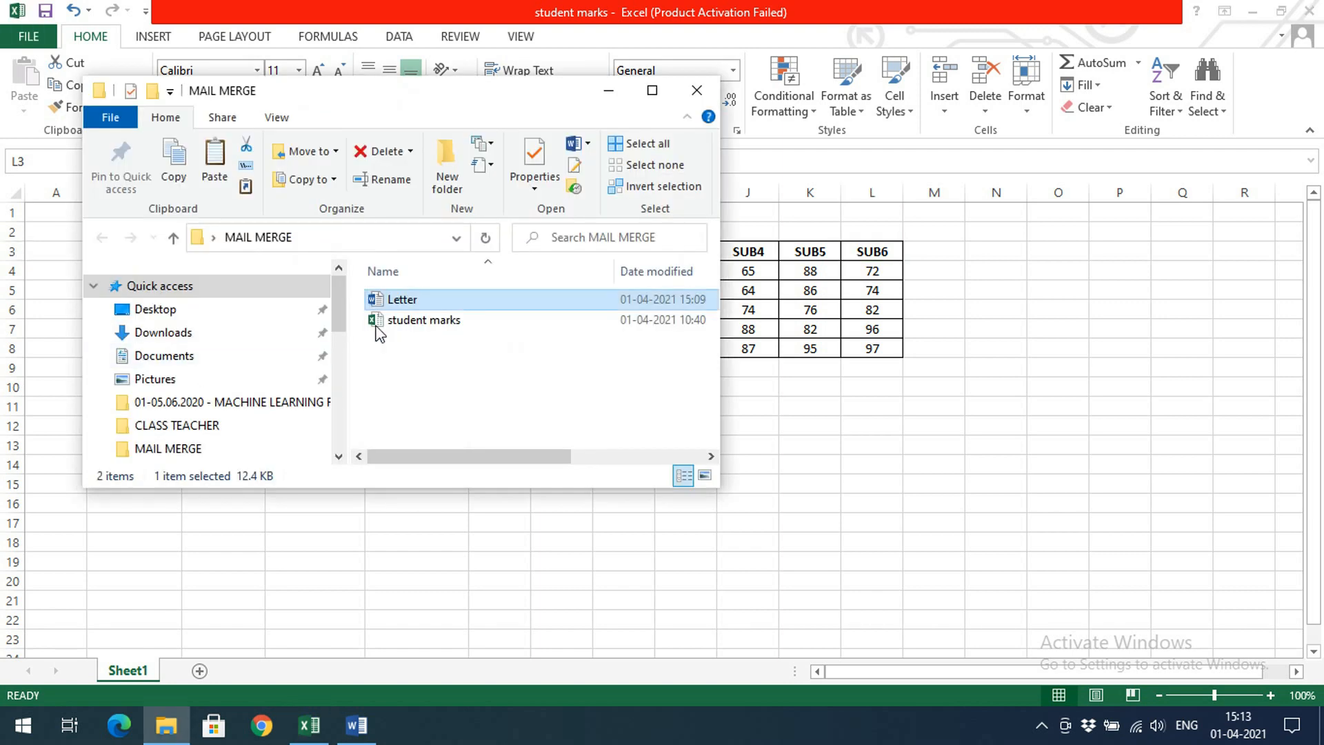
pyautogui.doubleClick(402, 299)
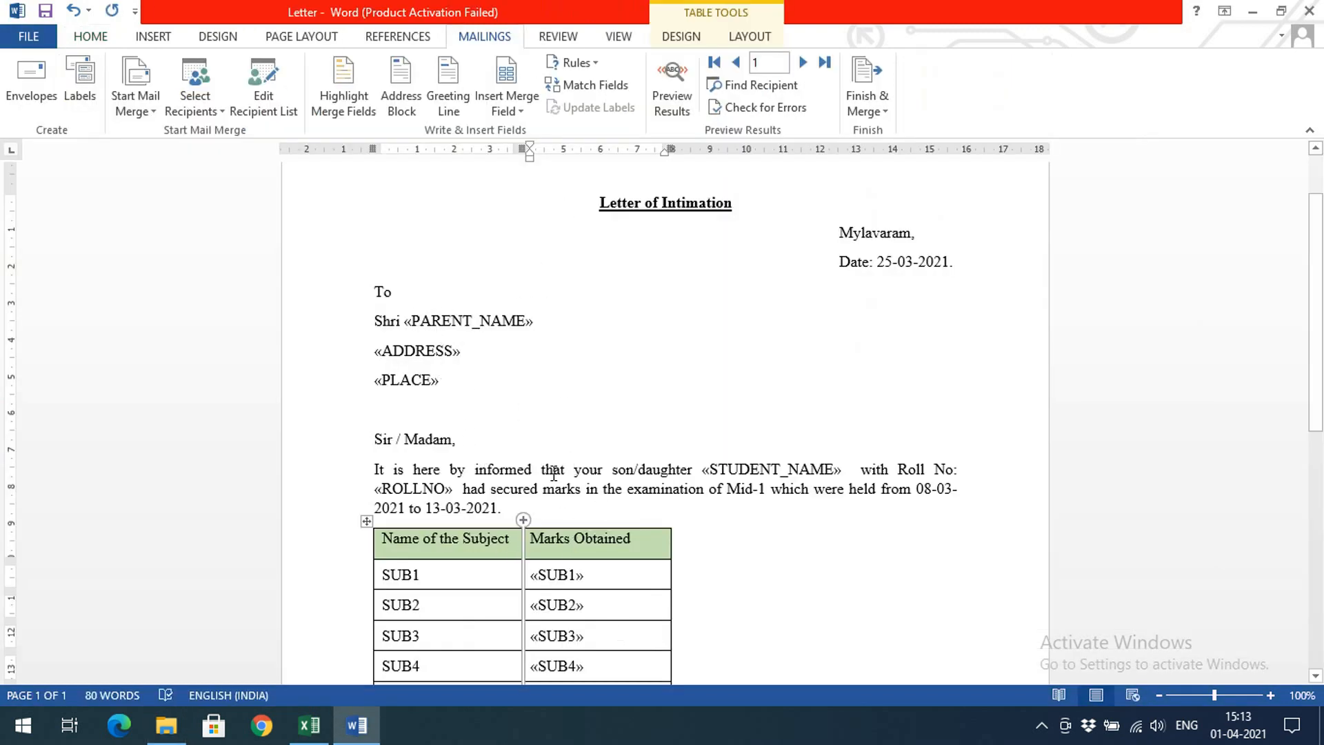
# - Finish & Merge all student records into a new editable Letters1 document
pyautogui.scroll(-3)
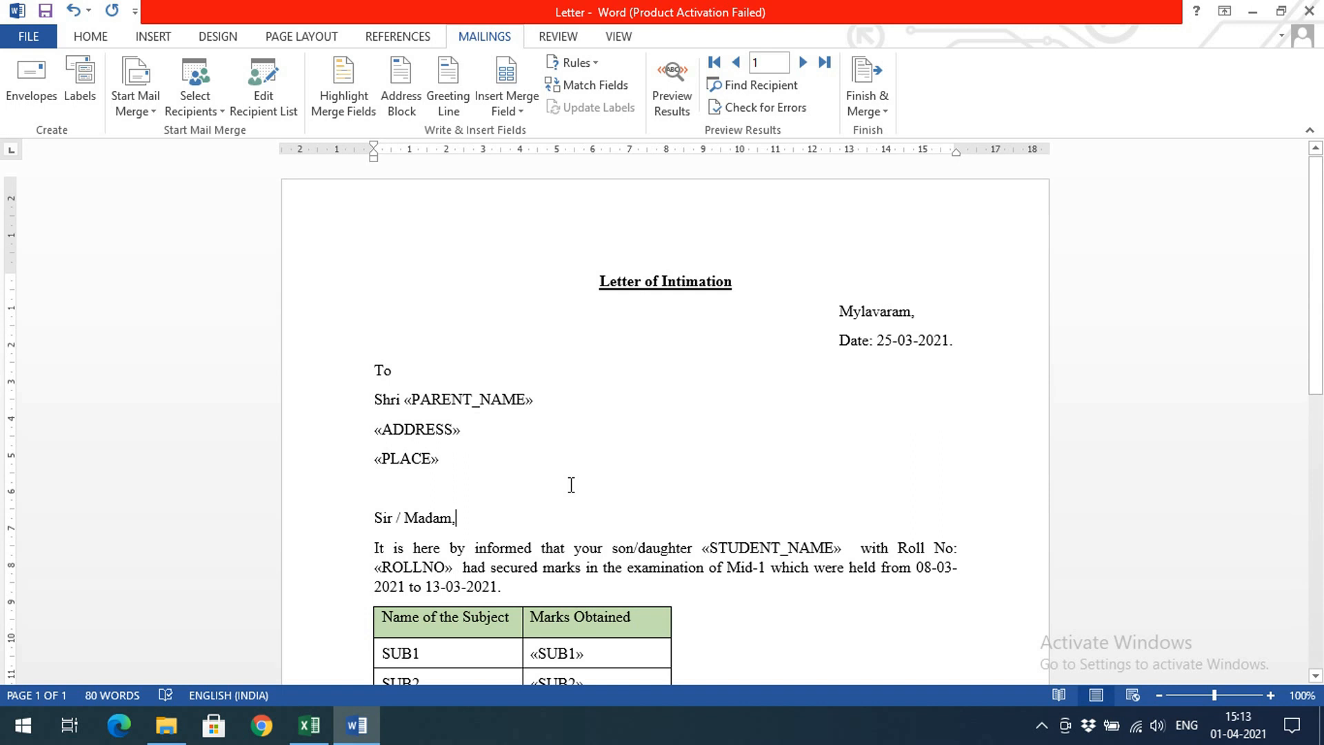
pyautogui.click(867, 95)
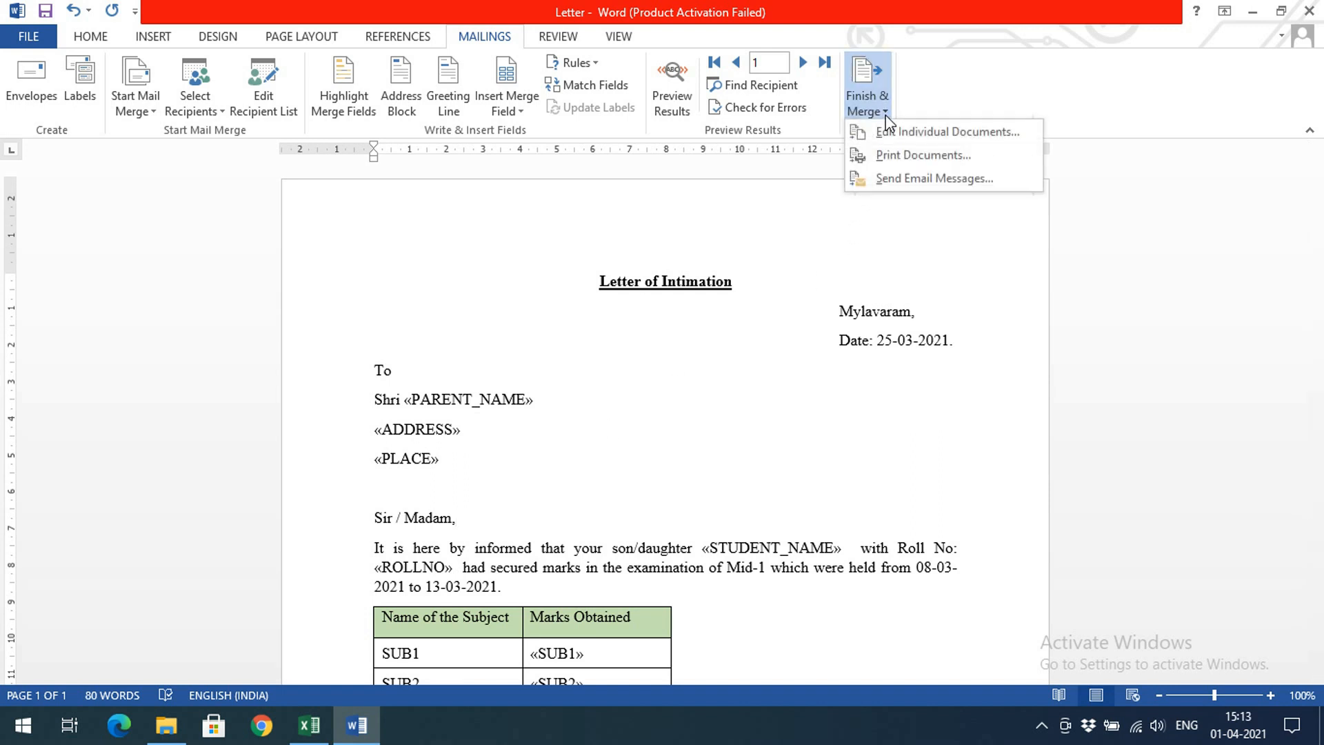
pyautogui.moveTo(927, 141)
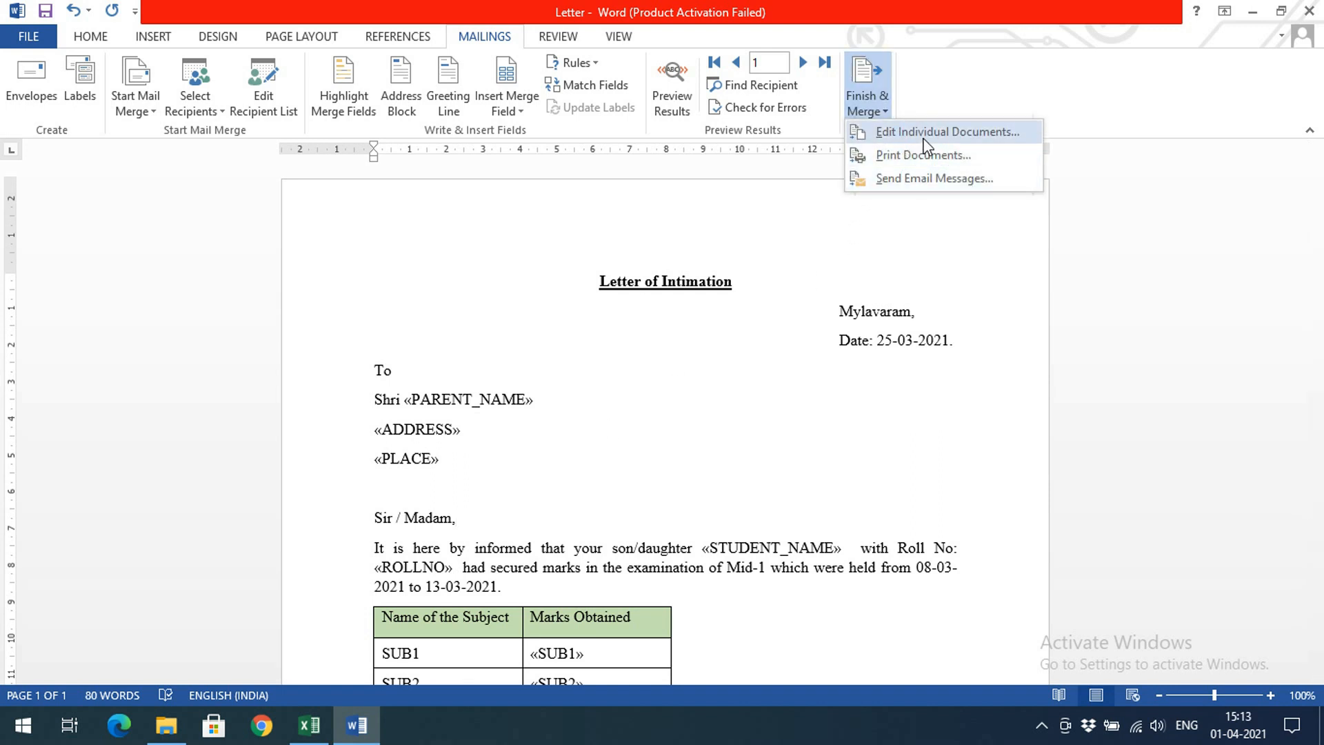
pyautogui.click(946, 131)
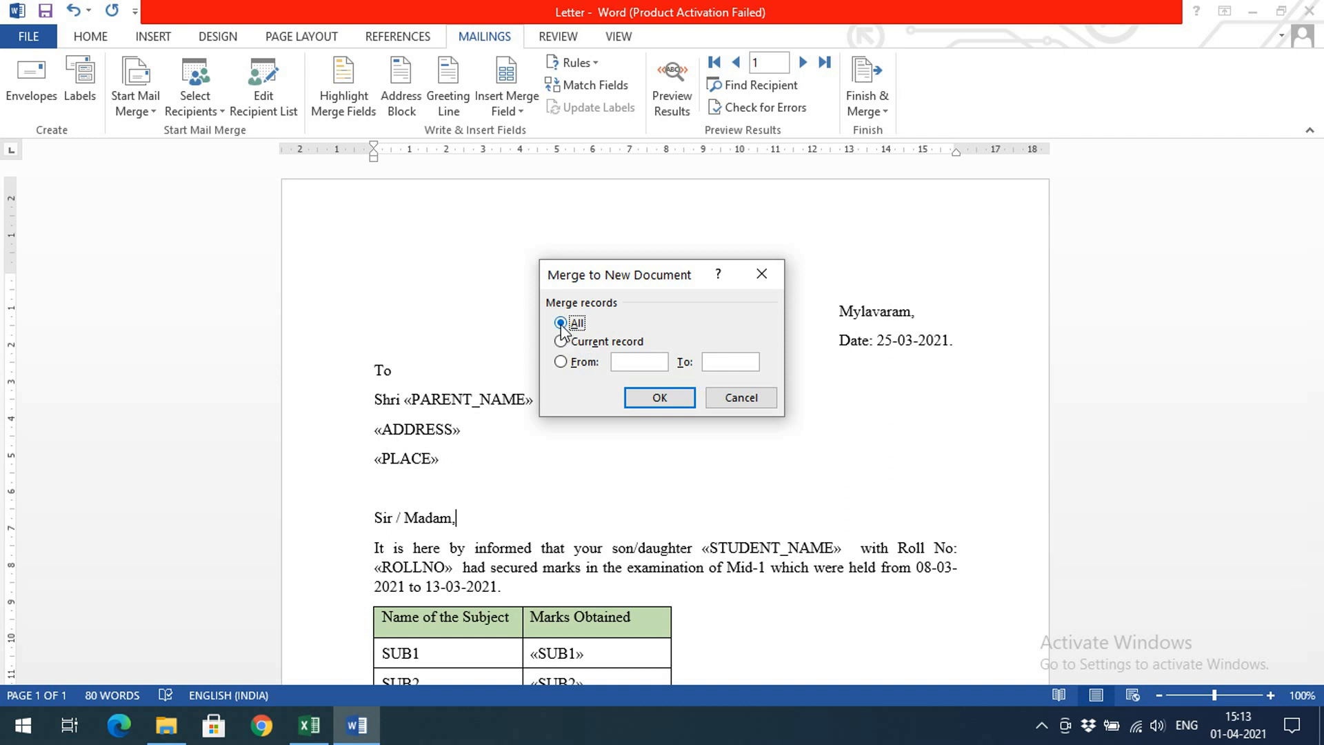
pyautogui.click(660, 398)
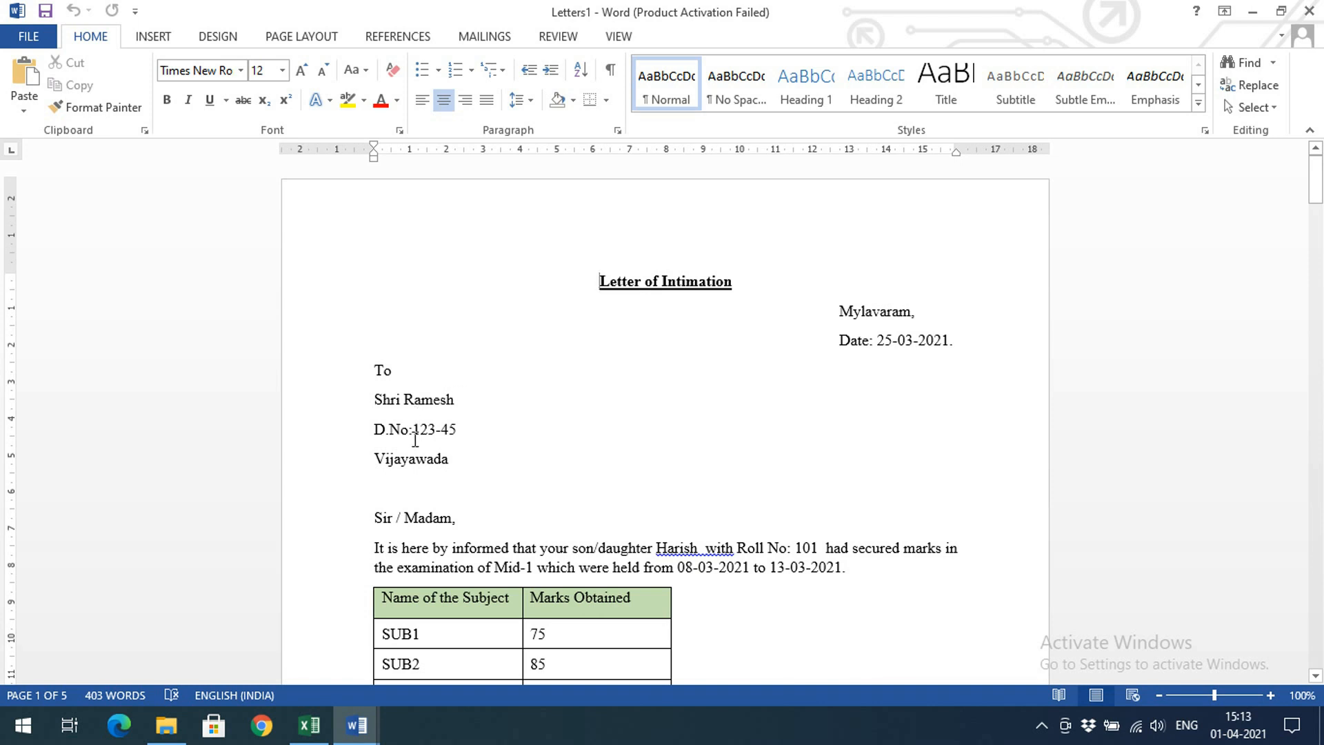
# - Check Harish's merged name and SUB1 mark of 75, scroll through all five letters, then return to Excel
pyautogui.doubleClick(429, 400)
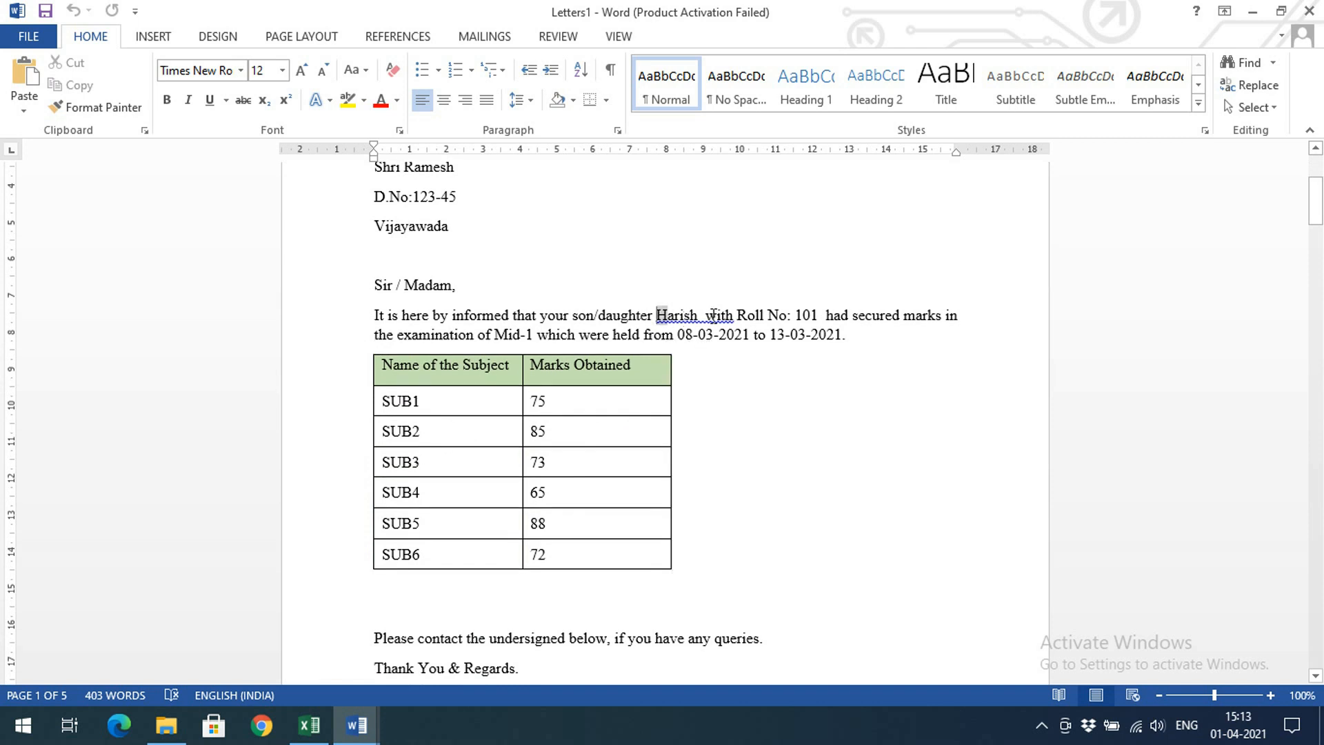
pyautogui.doubleClick(678, 315)
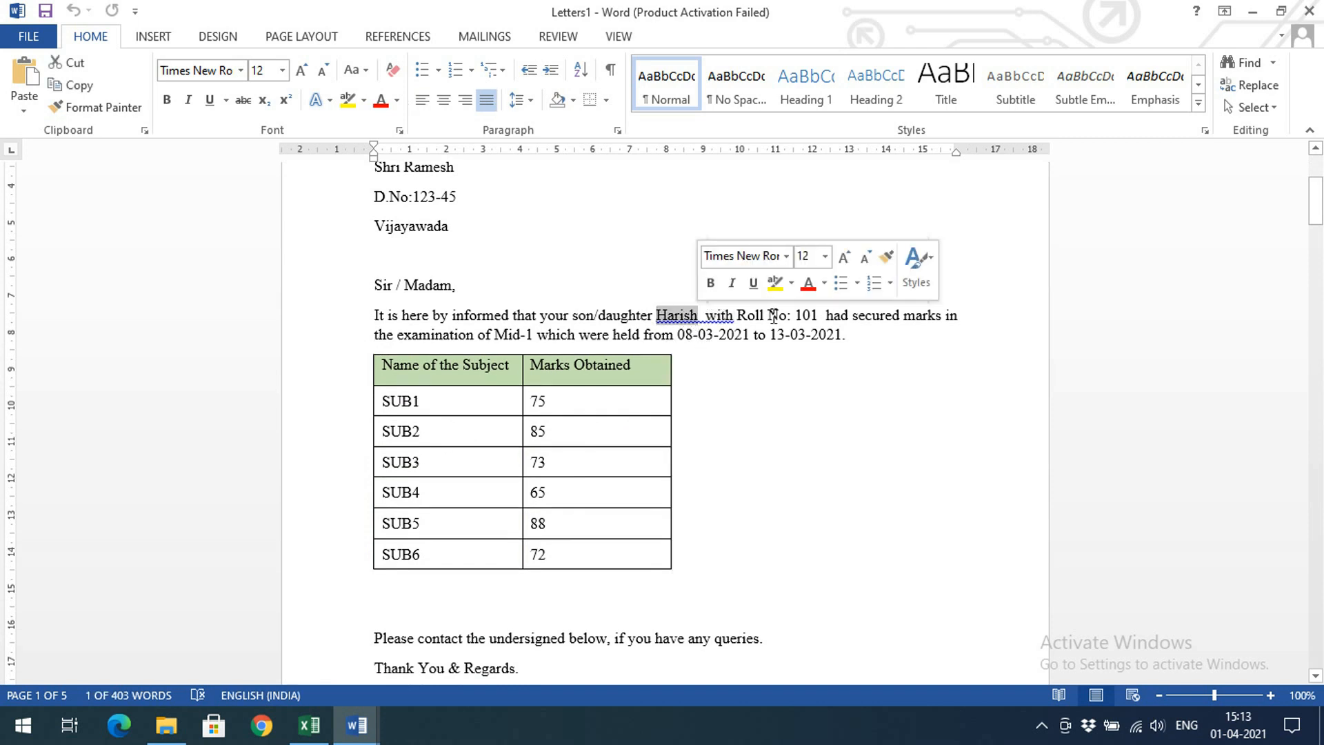
pyautogui.click(552, 400)
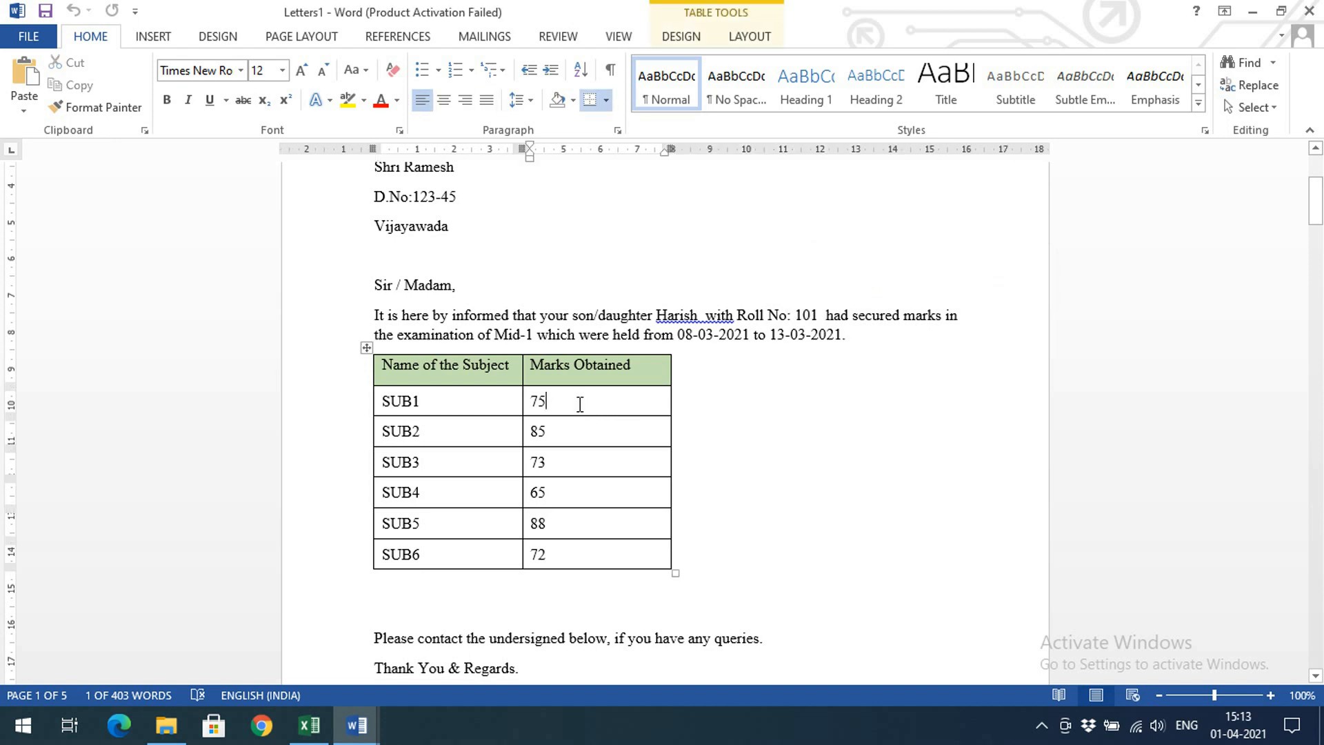
pyautogui.scroll(-3)
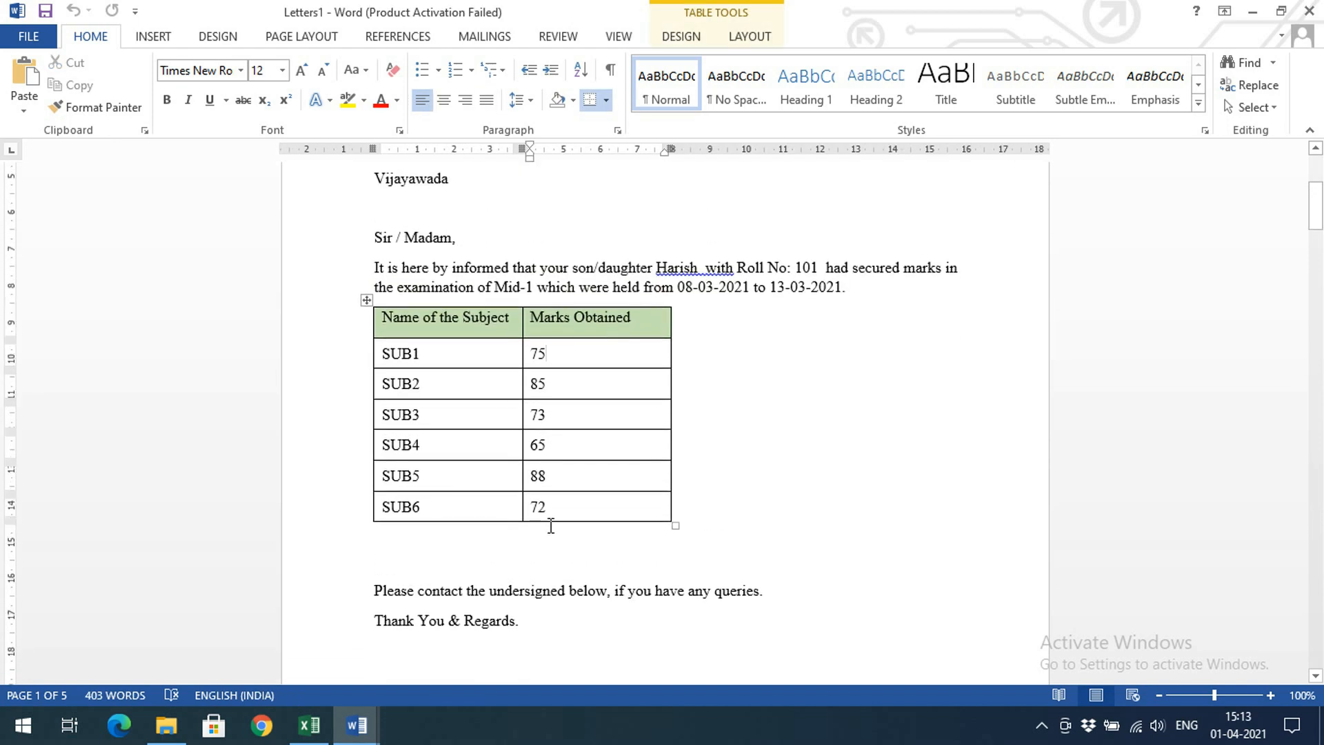
pyautogui.scroll(-3)
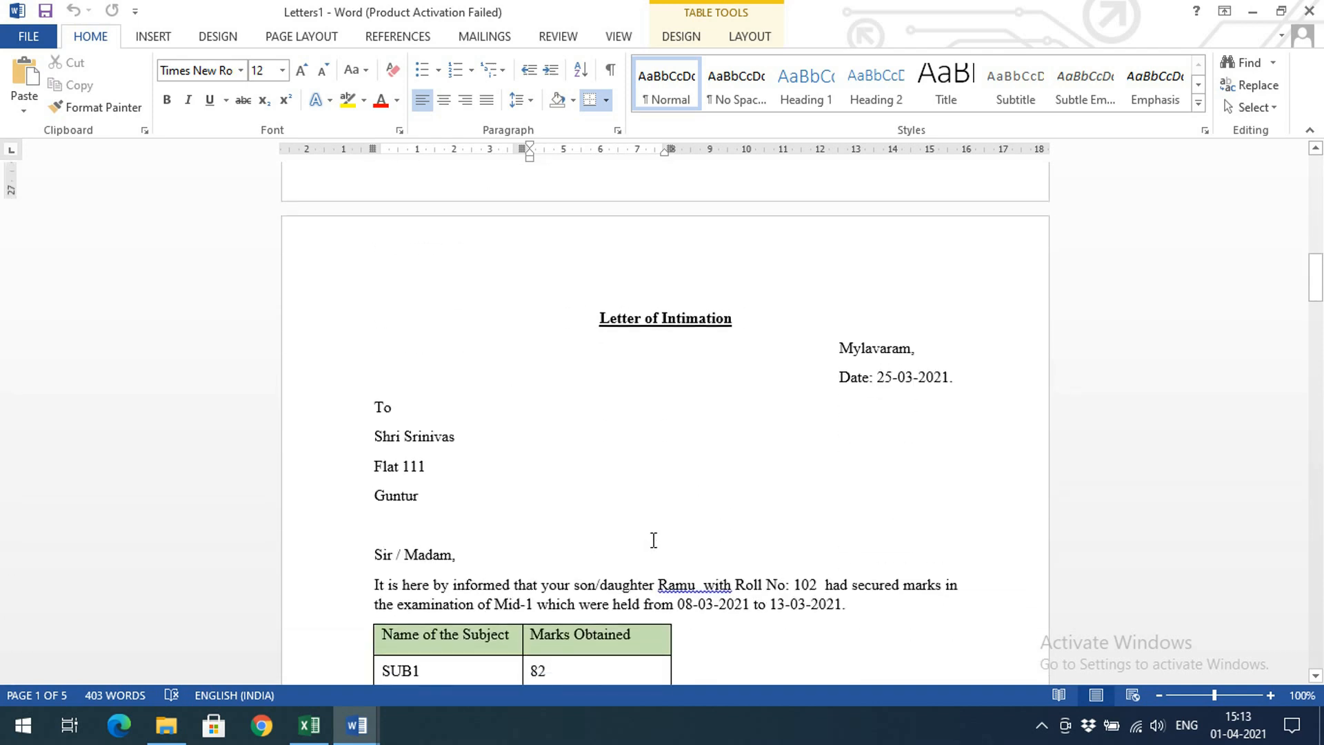
pyautogui.scroll(-3)
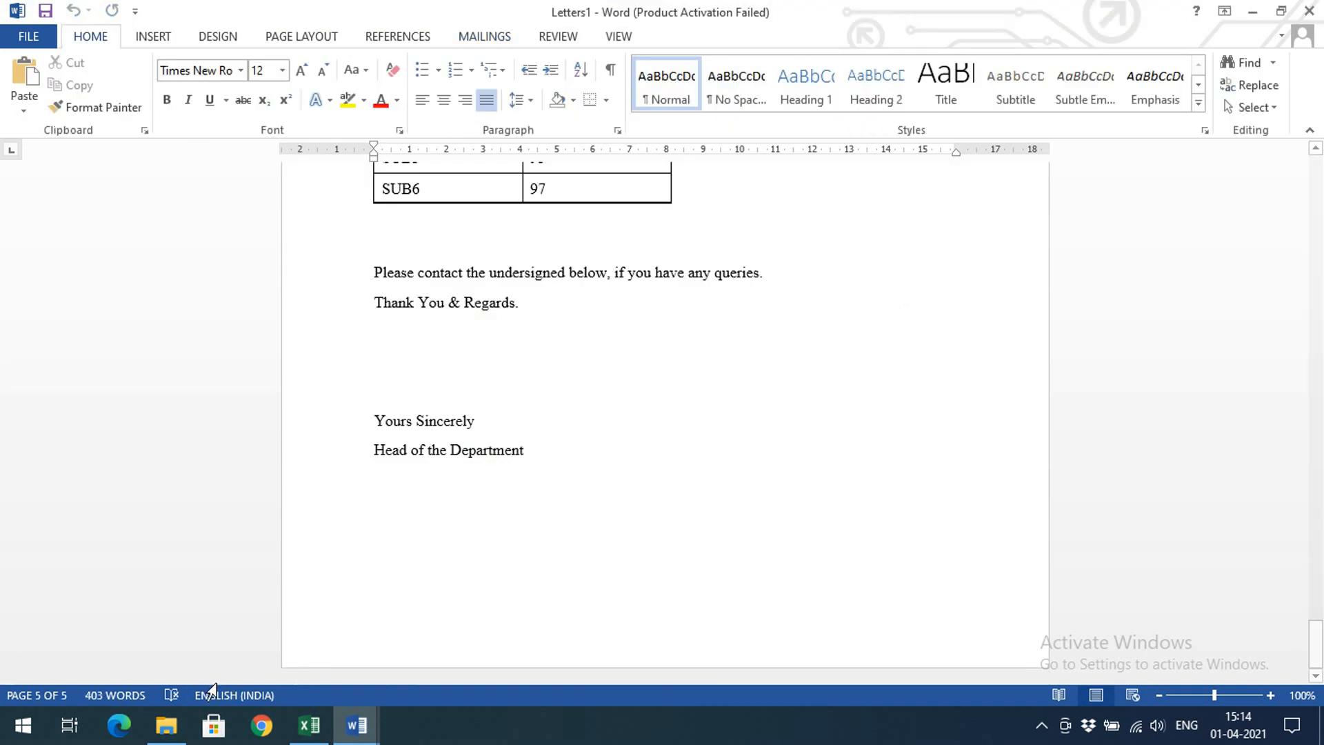
pyautogui.click(307, 725)
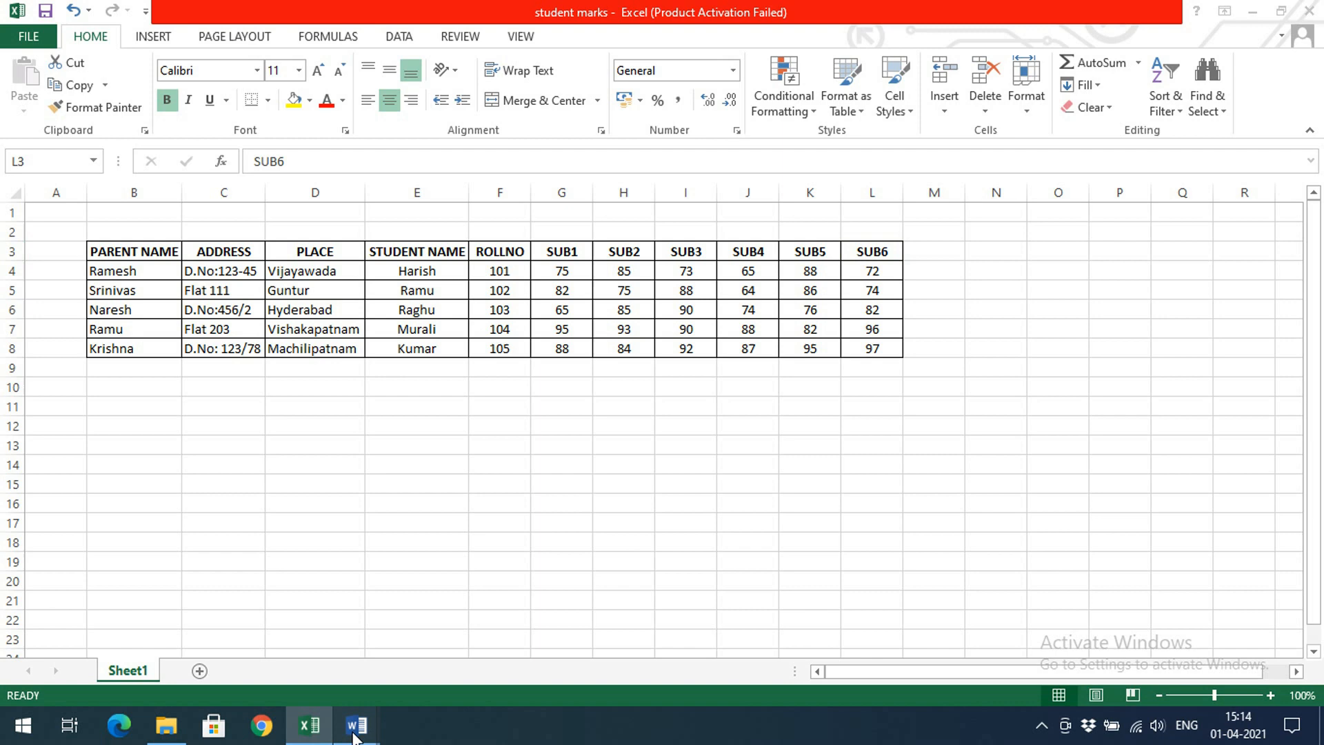
# - Return from the Excel marks sheet to the merged Letters1 document's final page
pyautogui.click(355, 726)
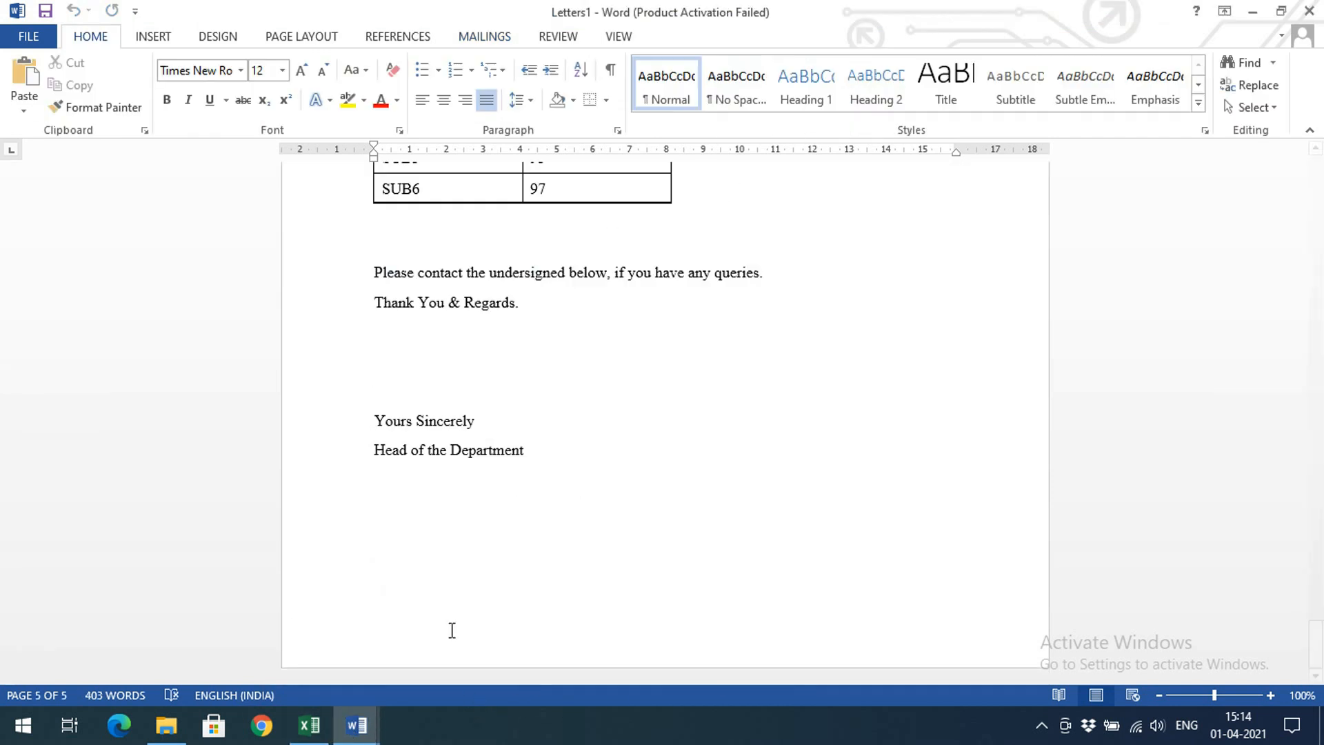
pyautogui.scroll(-3)
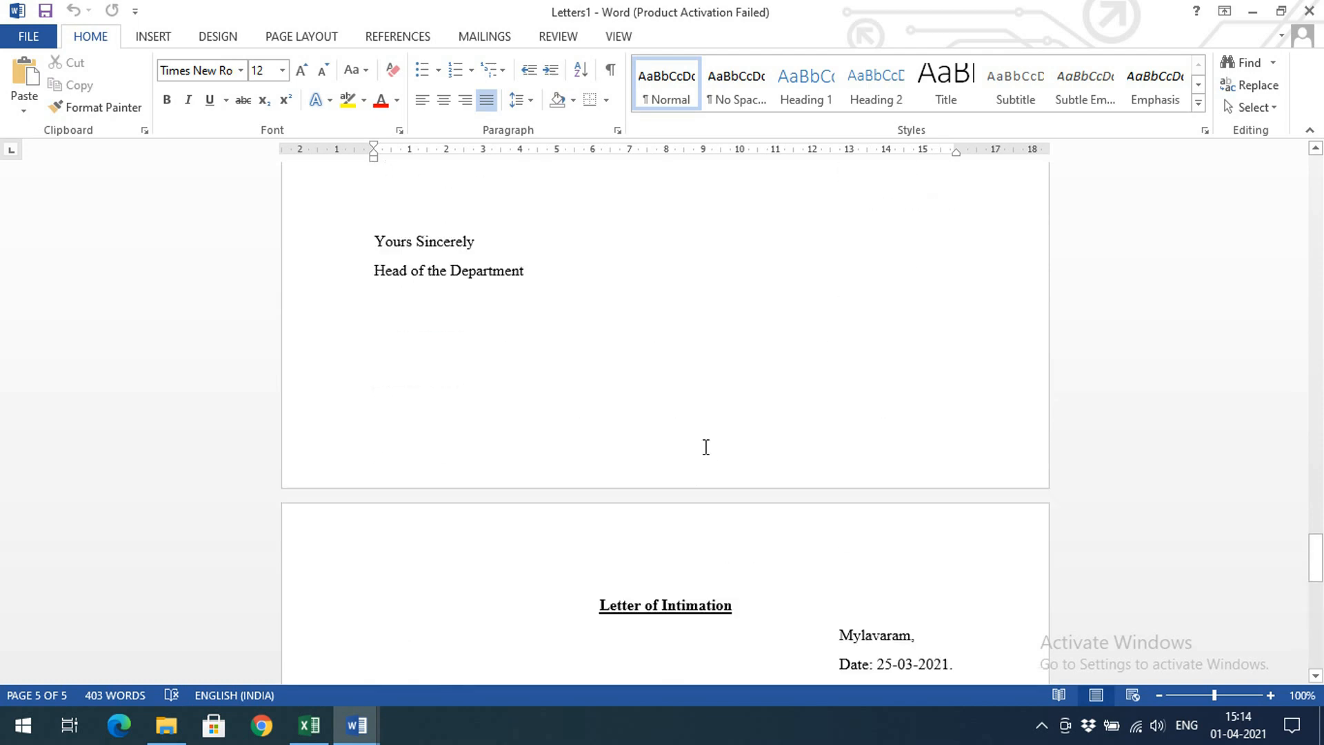
pyautogui.scroll(-3)
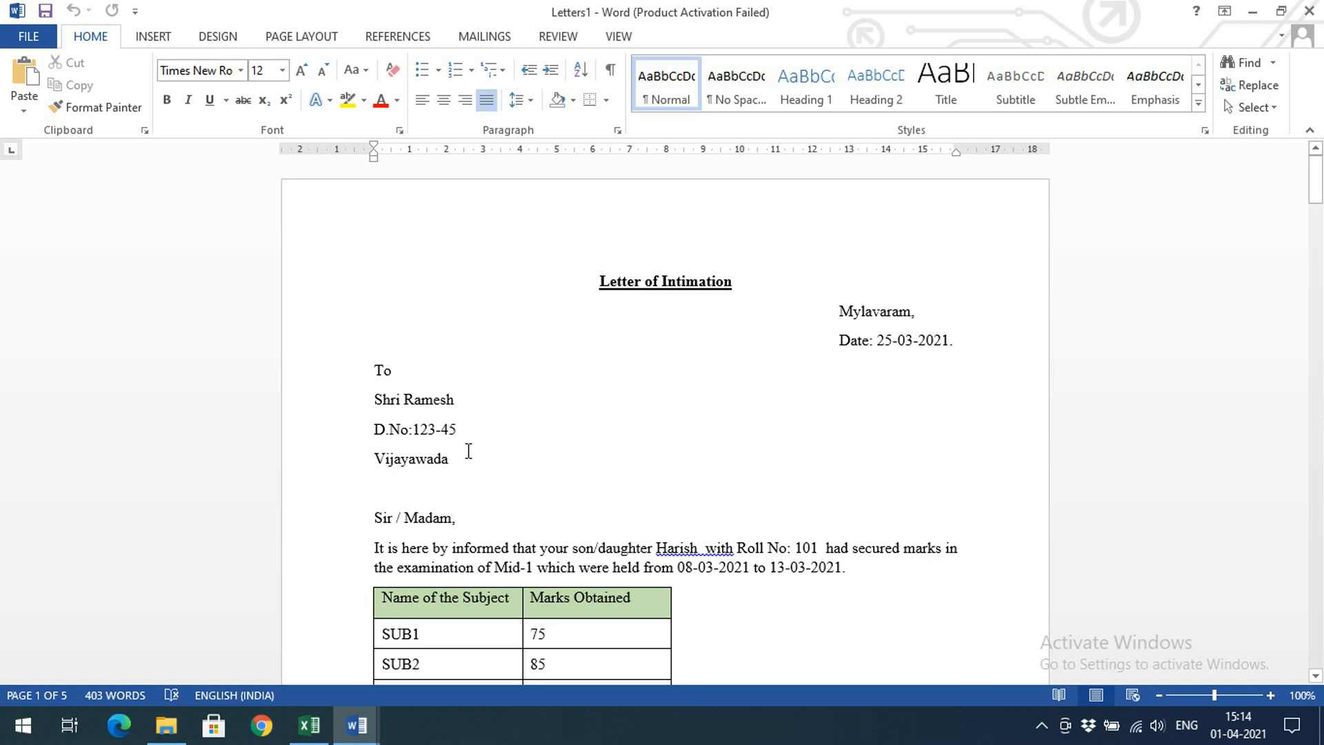
pyautogui.moveTo(454, 353)
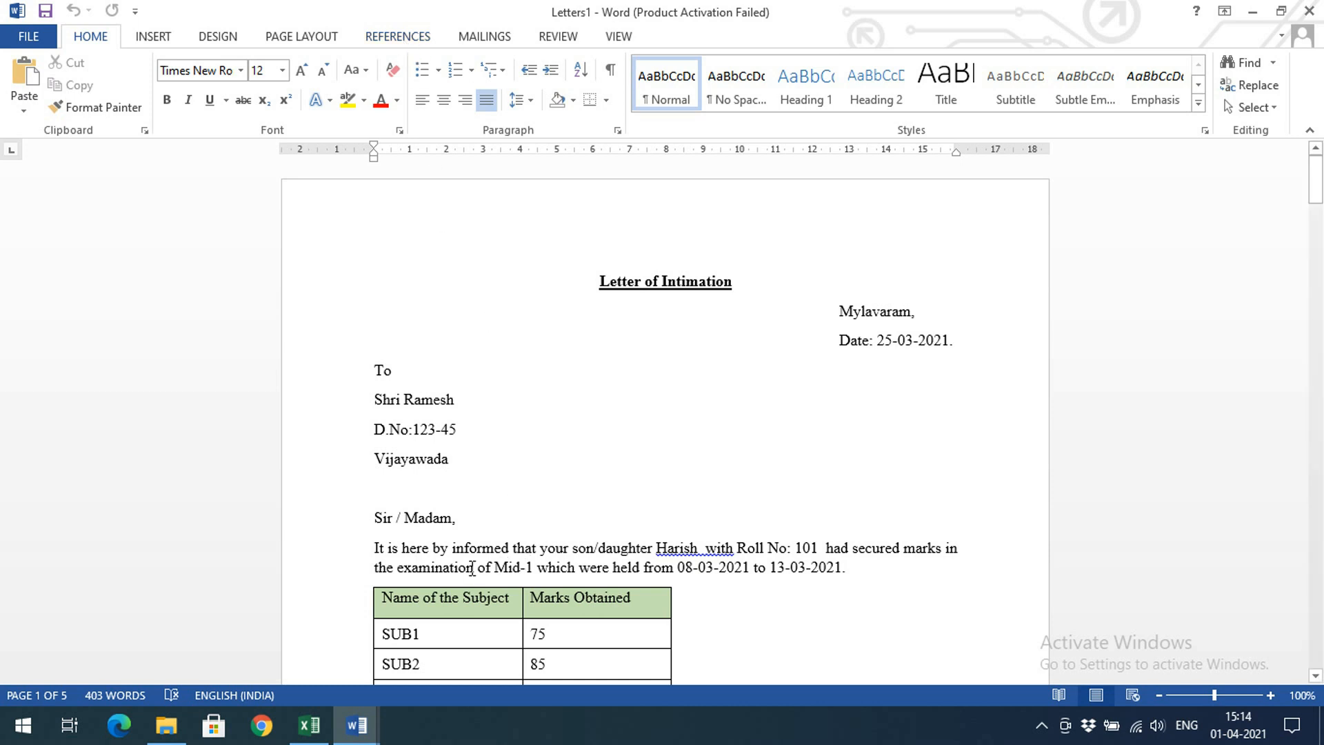
pyautogui.scroll(-3)
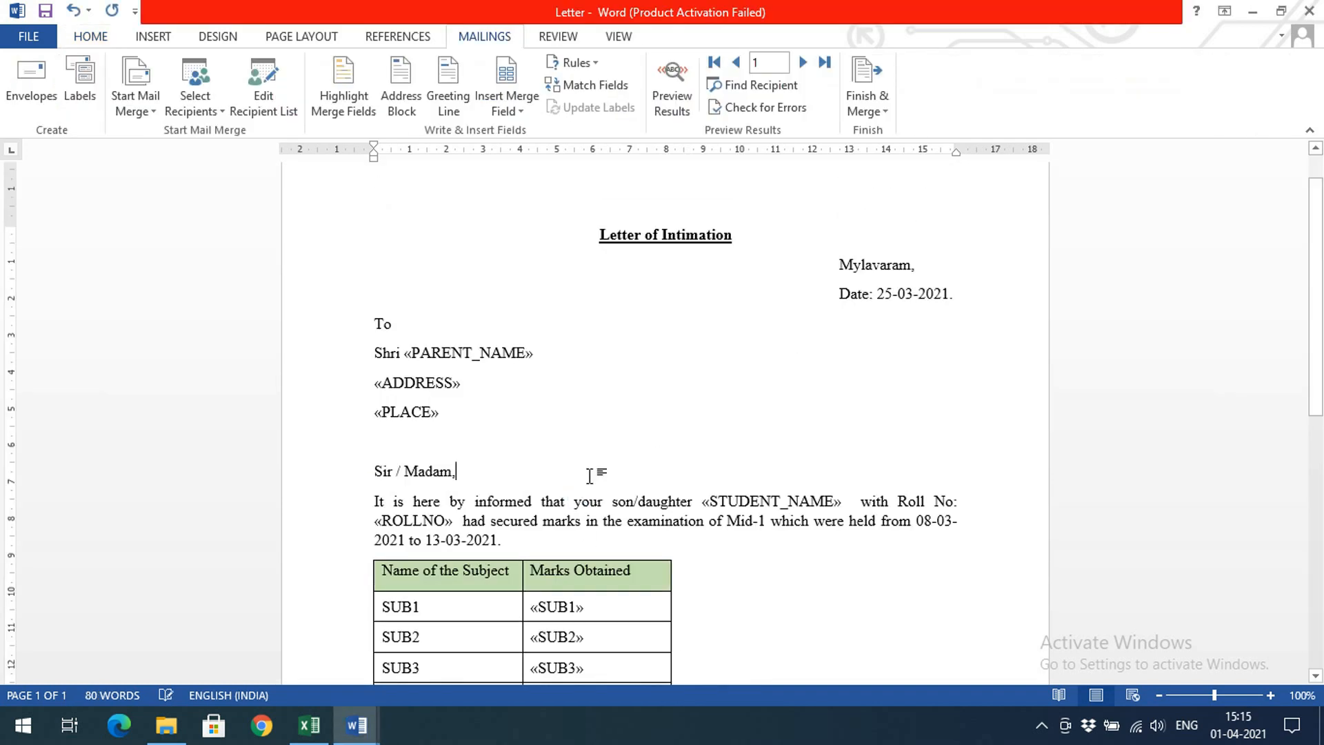
pyautogui.moveTo(731, 491)
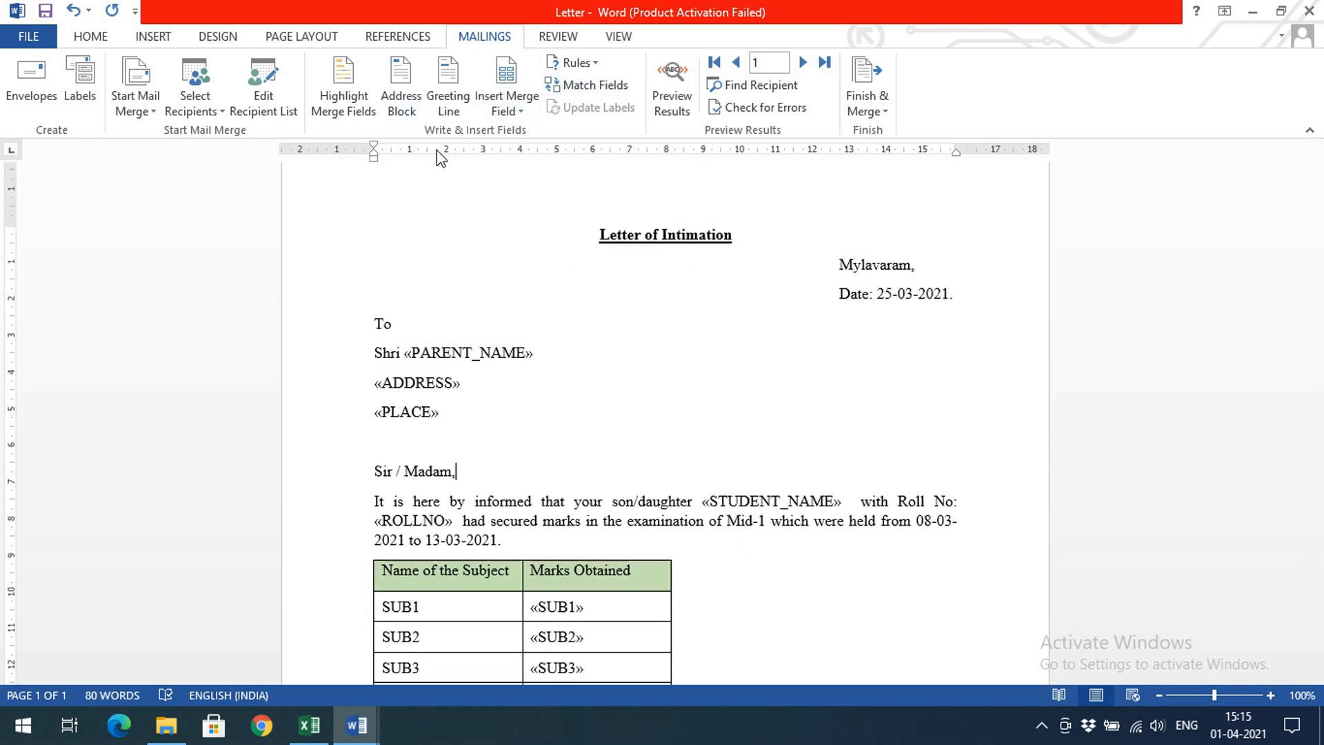
pyautogui.moveTo(868, 82)
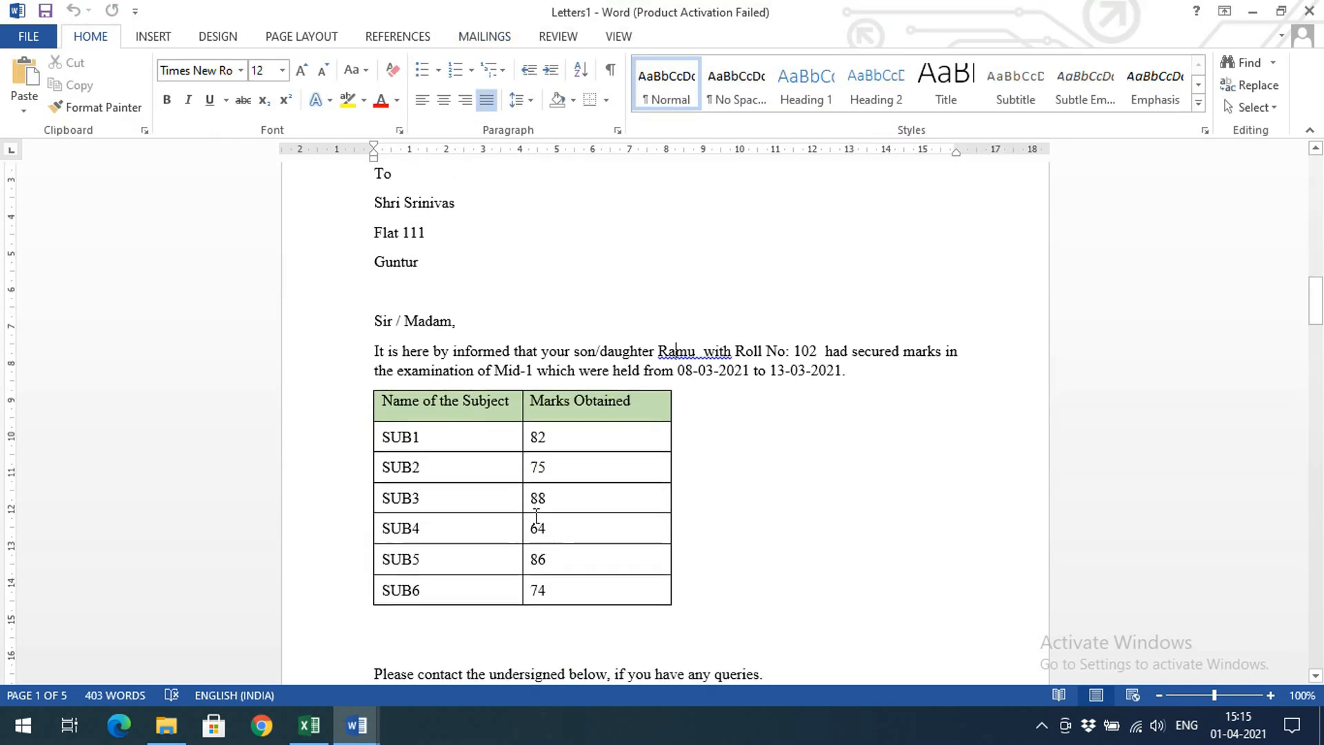
pyautogui.scroll(-3)
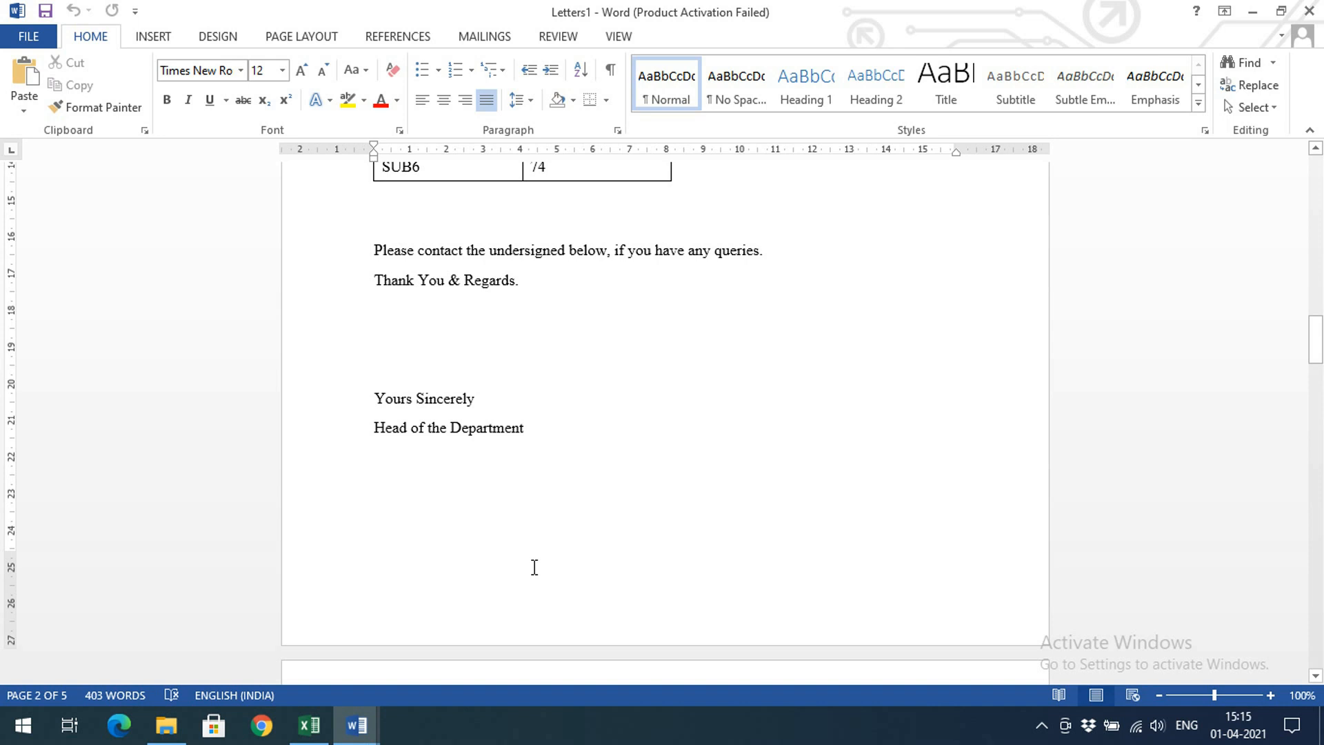